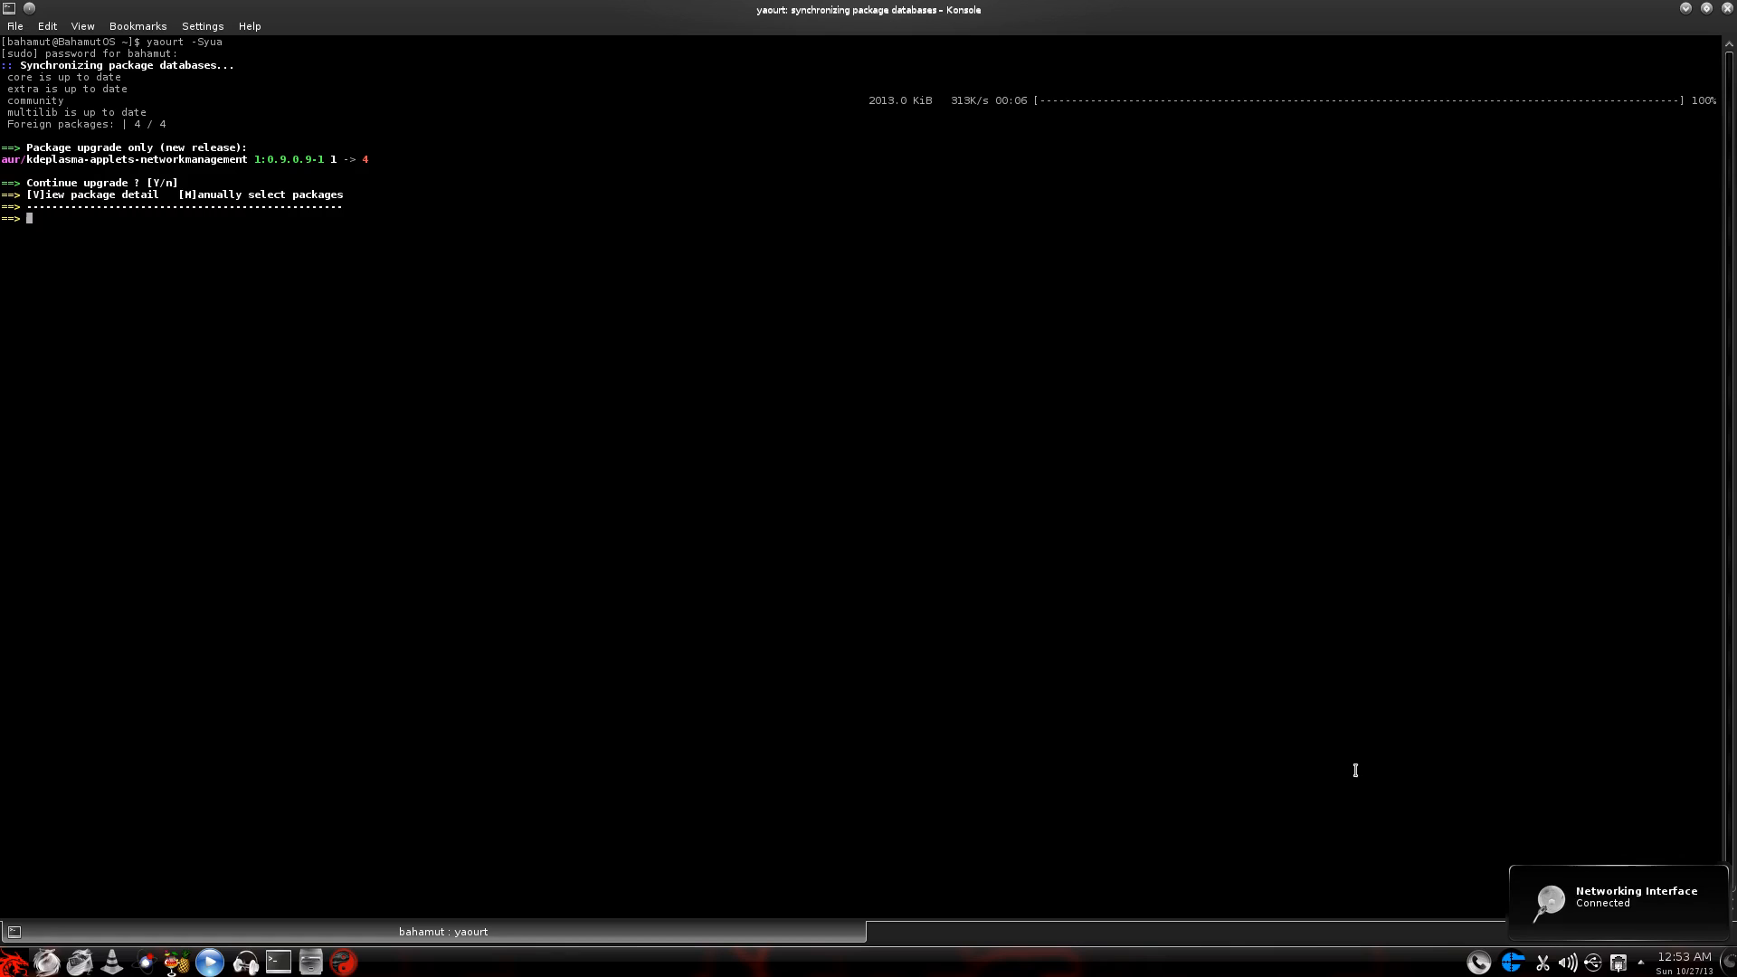
mouse_move(356, 373)
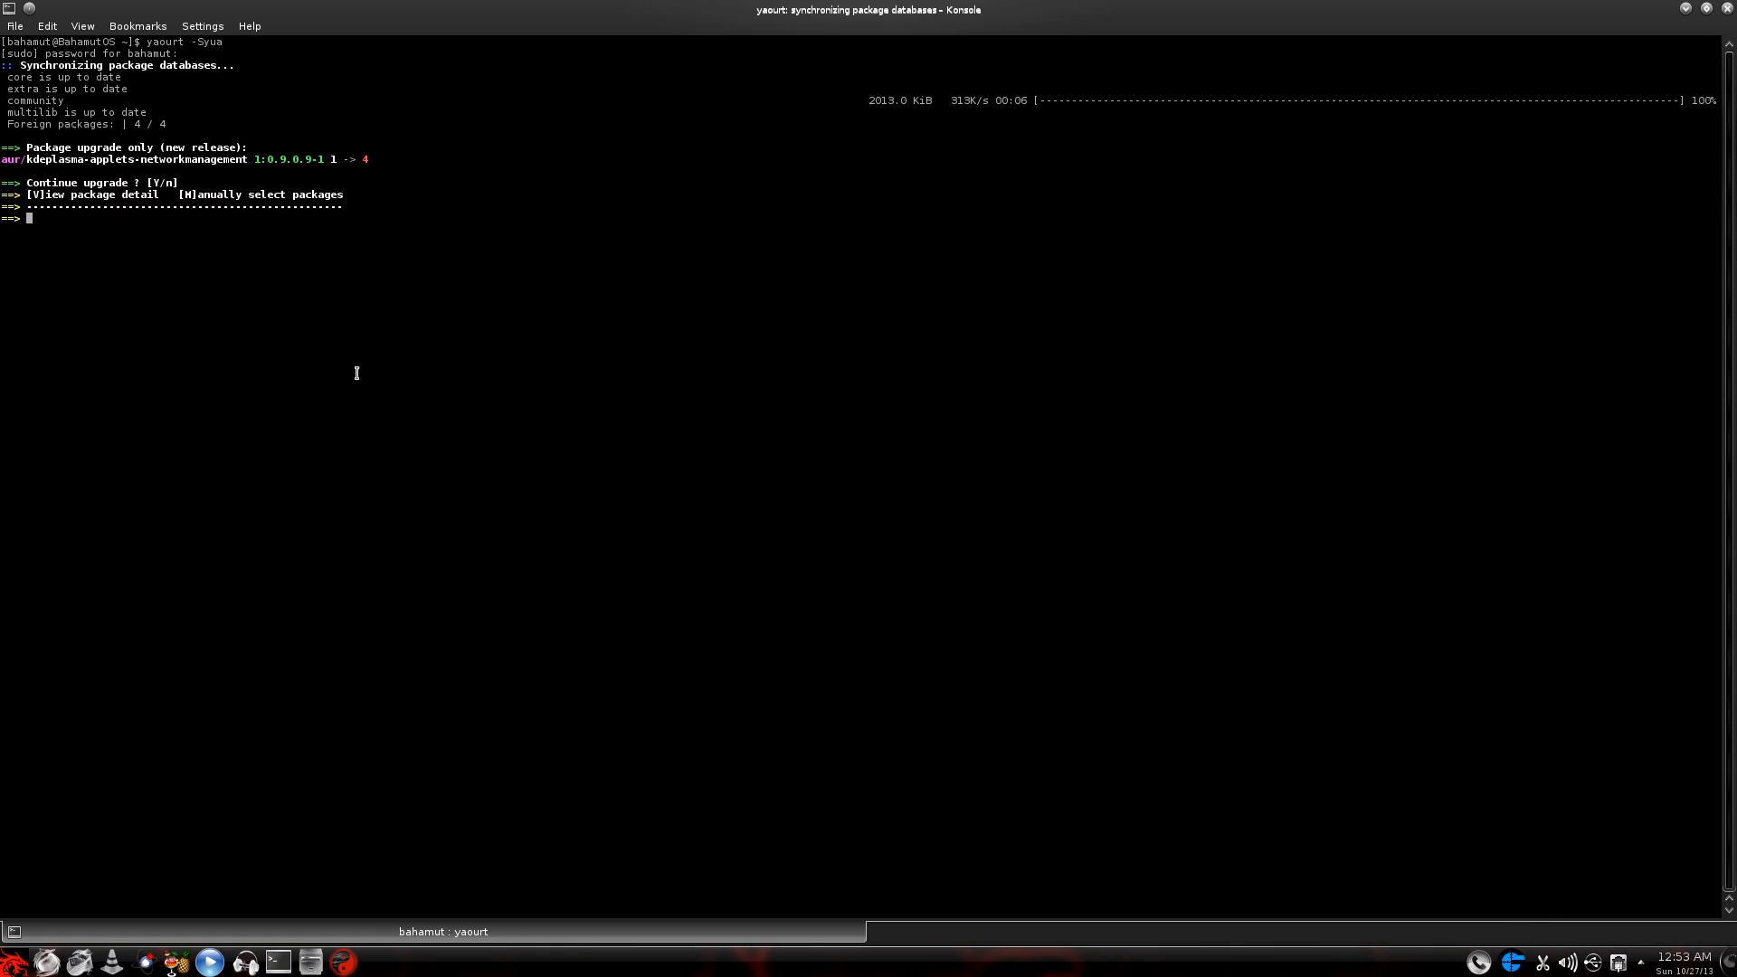
mouse_move(109, 175)
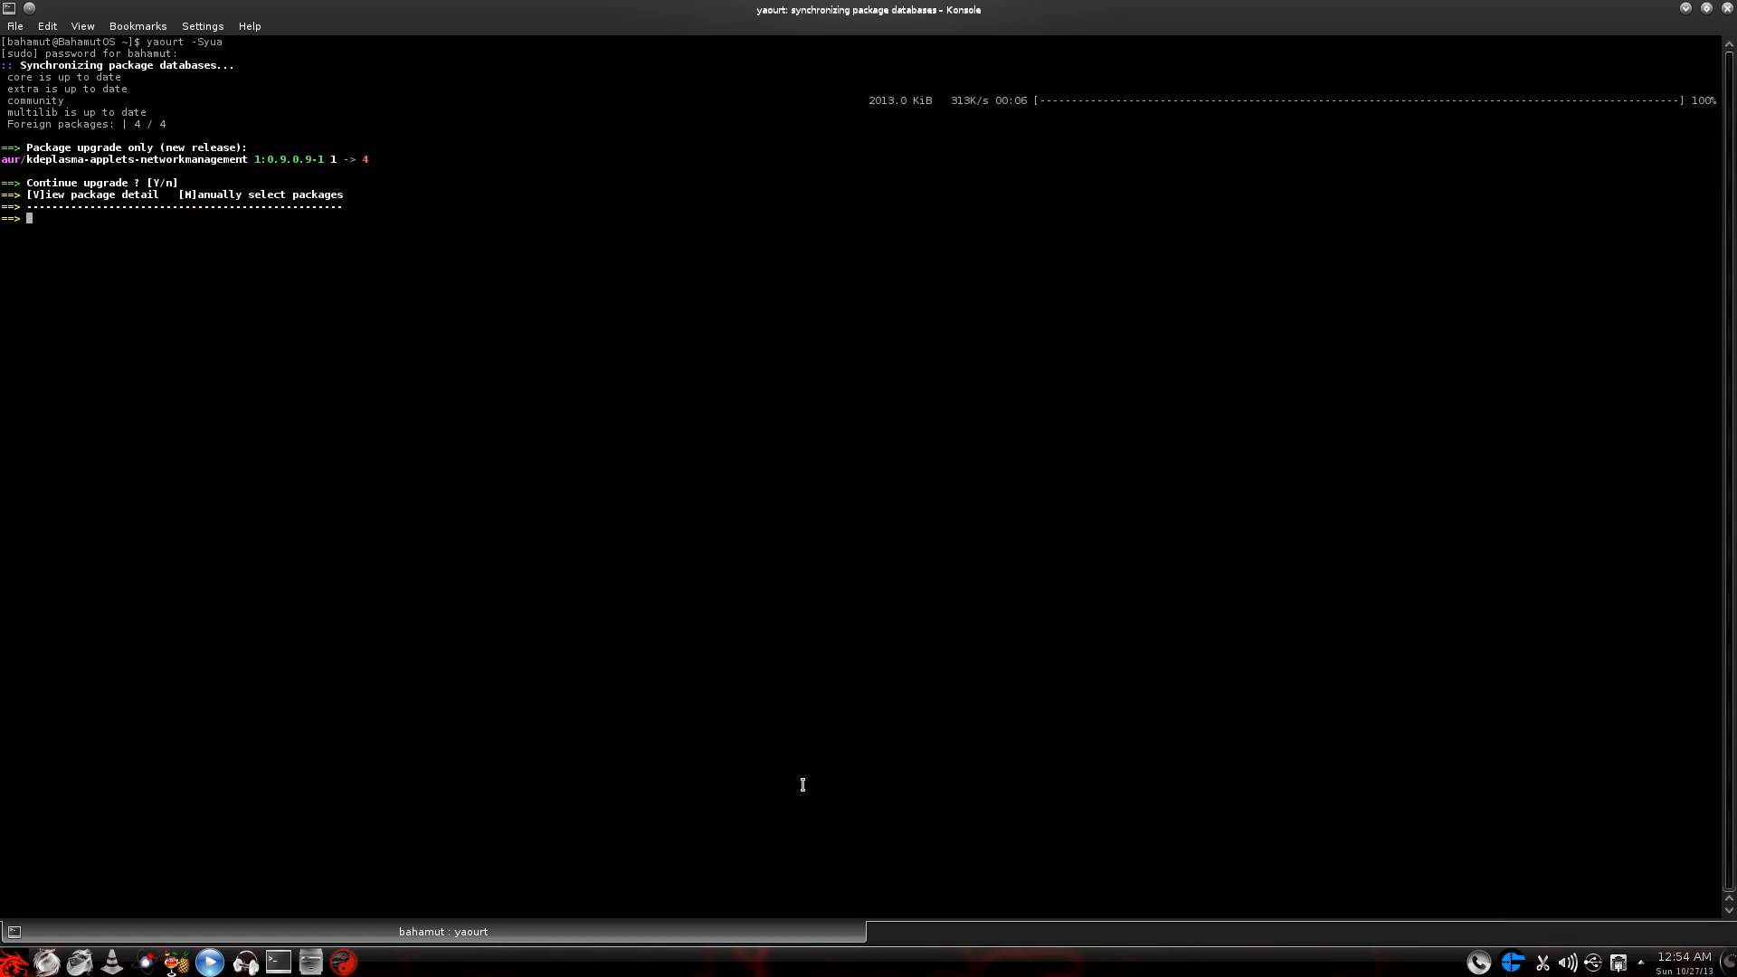
mouse_move(588, 531)
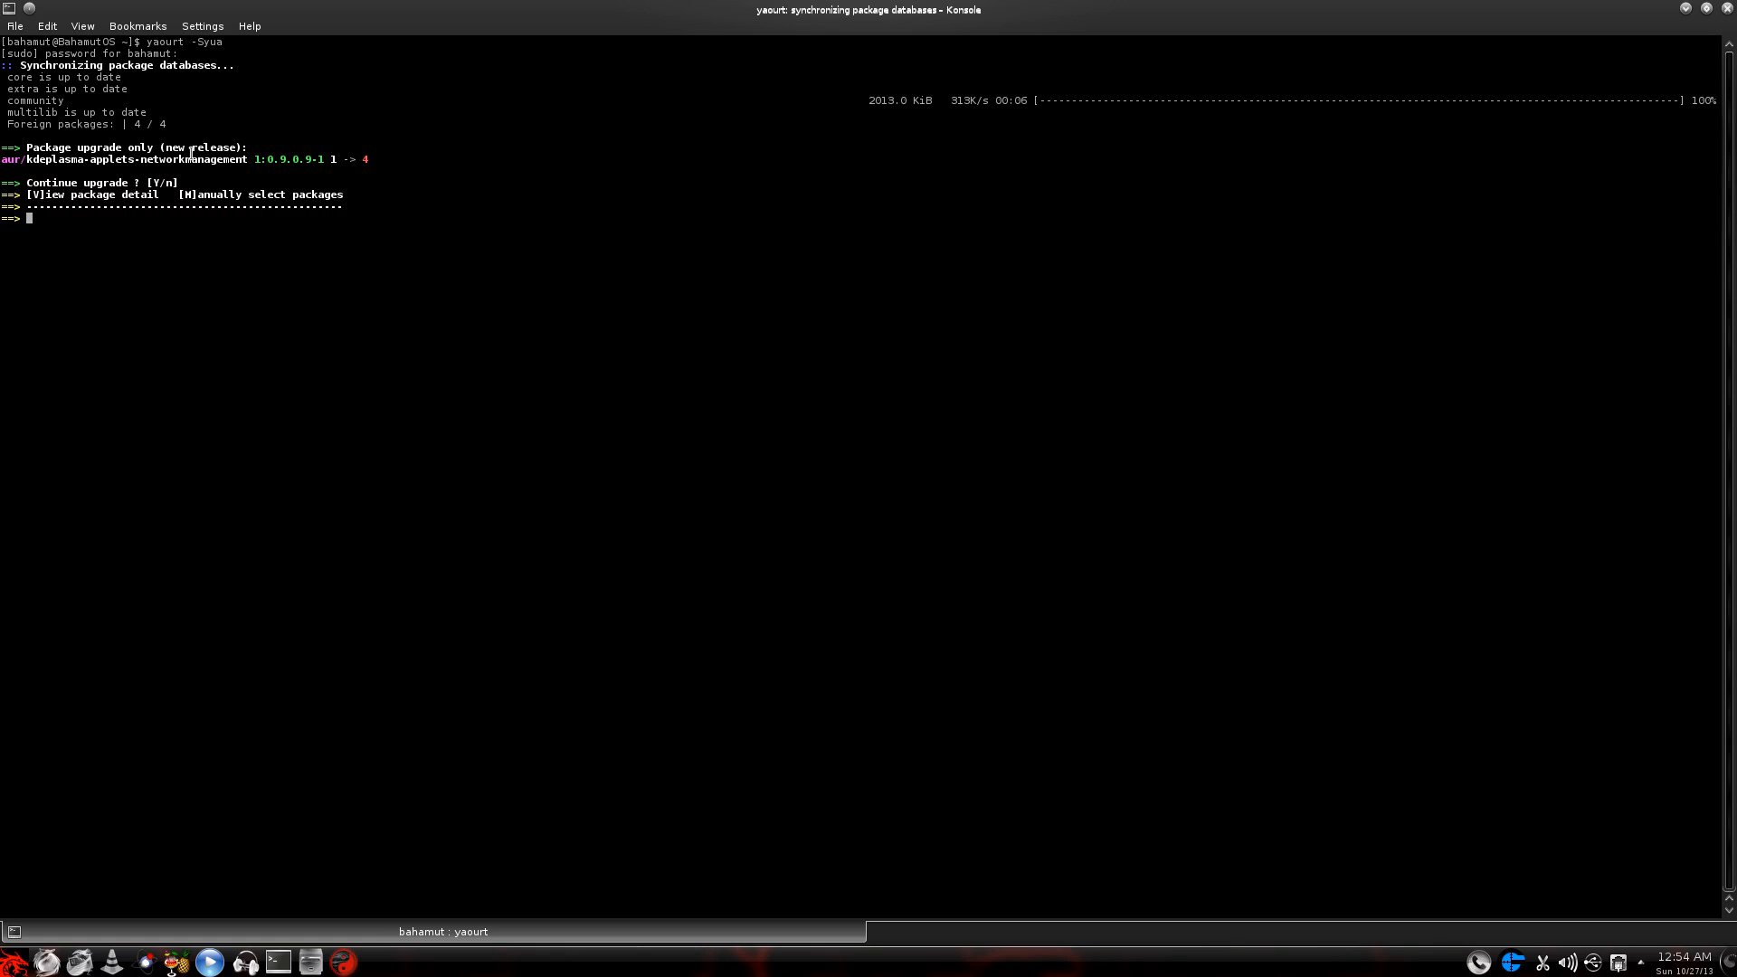
mouse_move(335, 285)
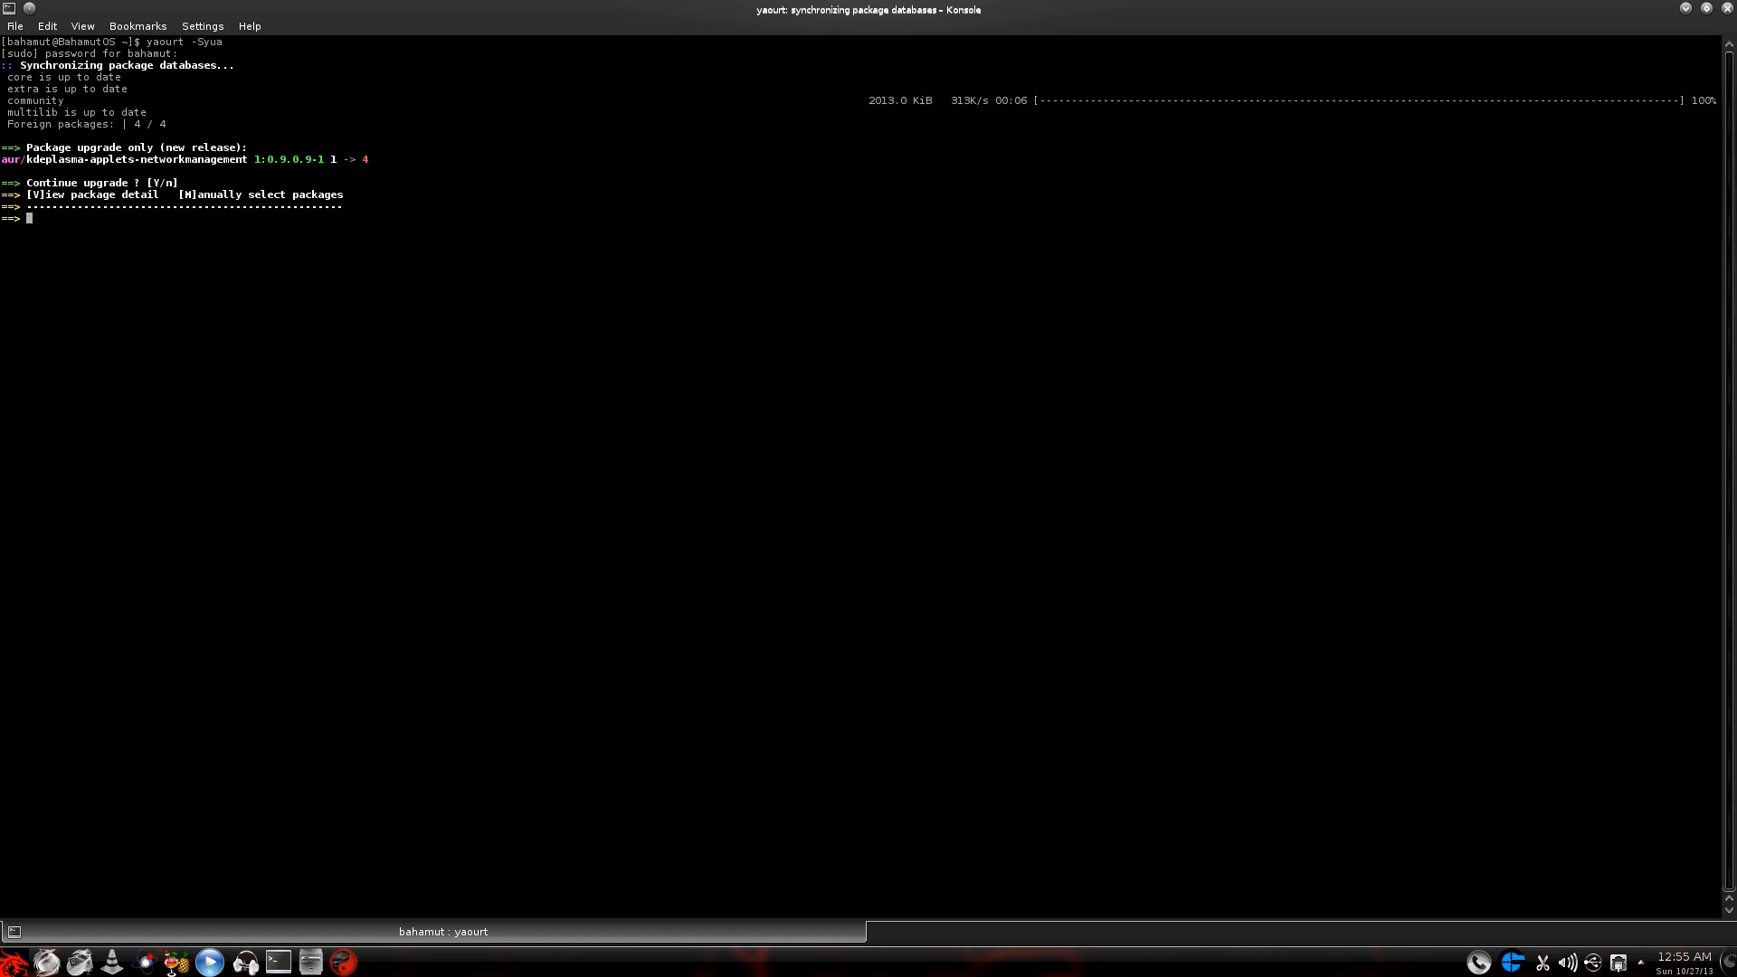
type("y")
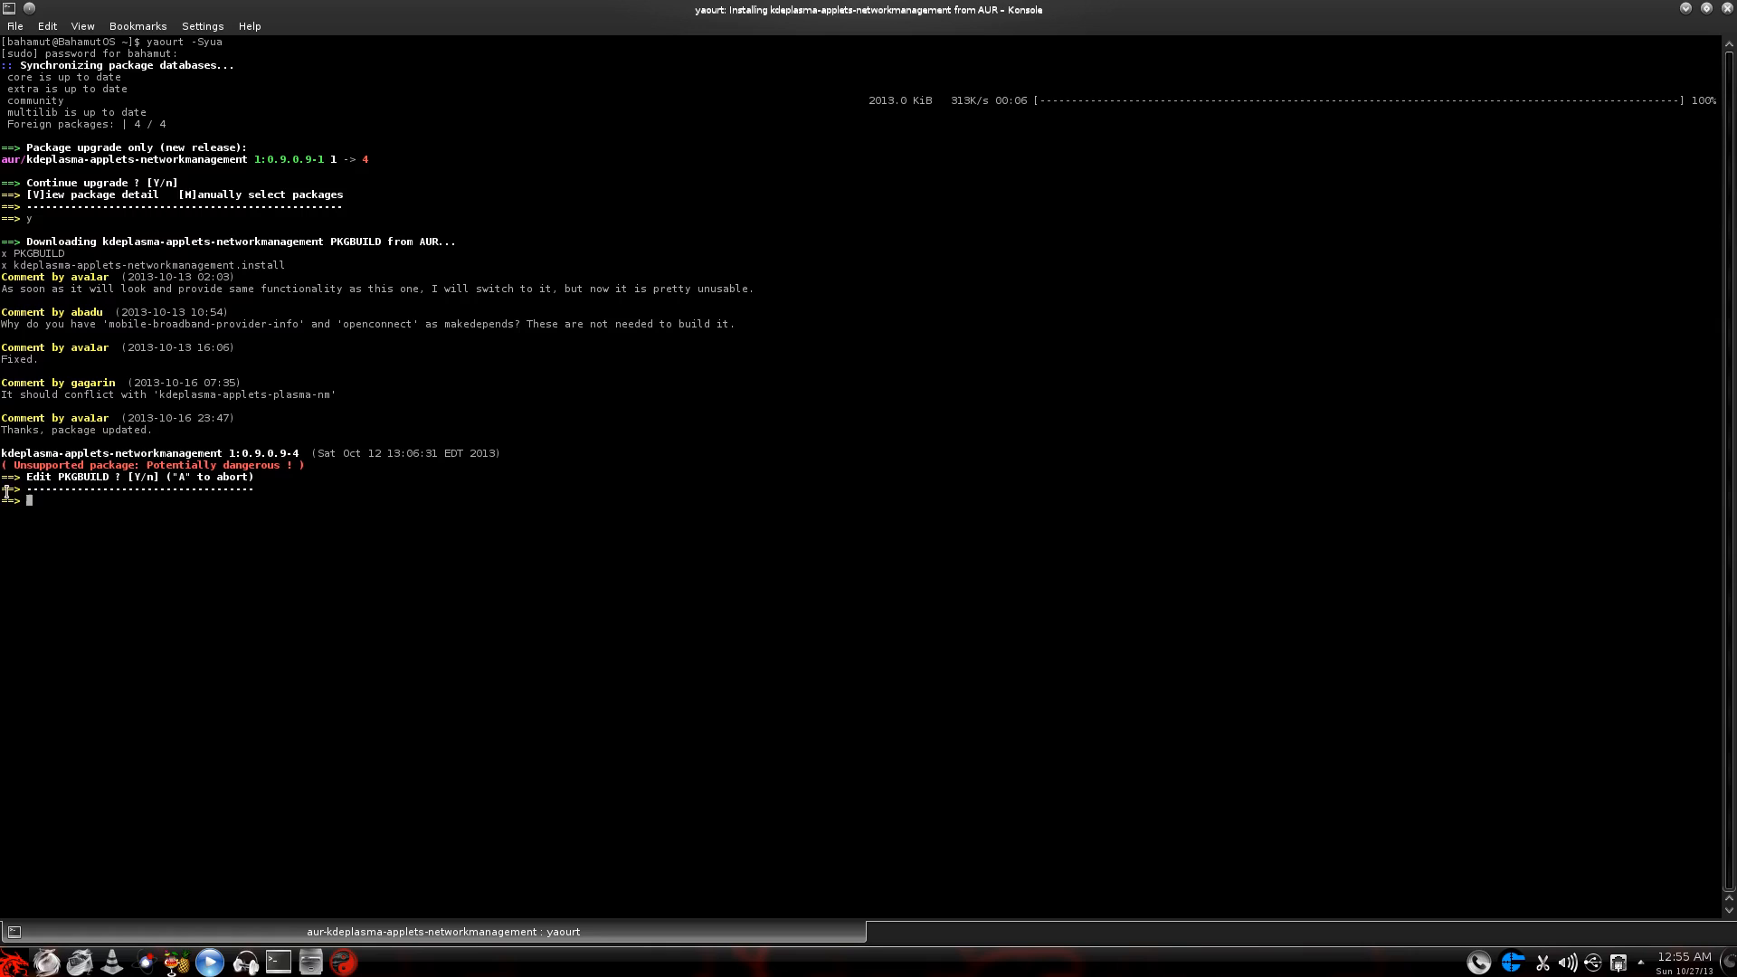
mouse_move(344, 471)
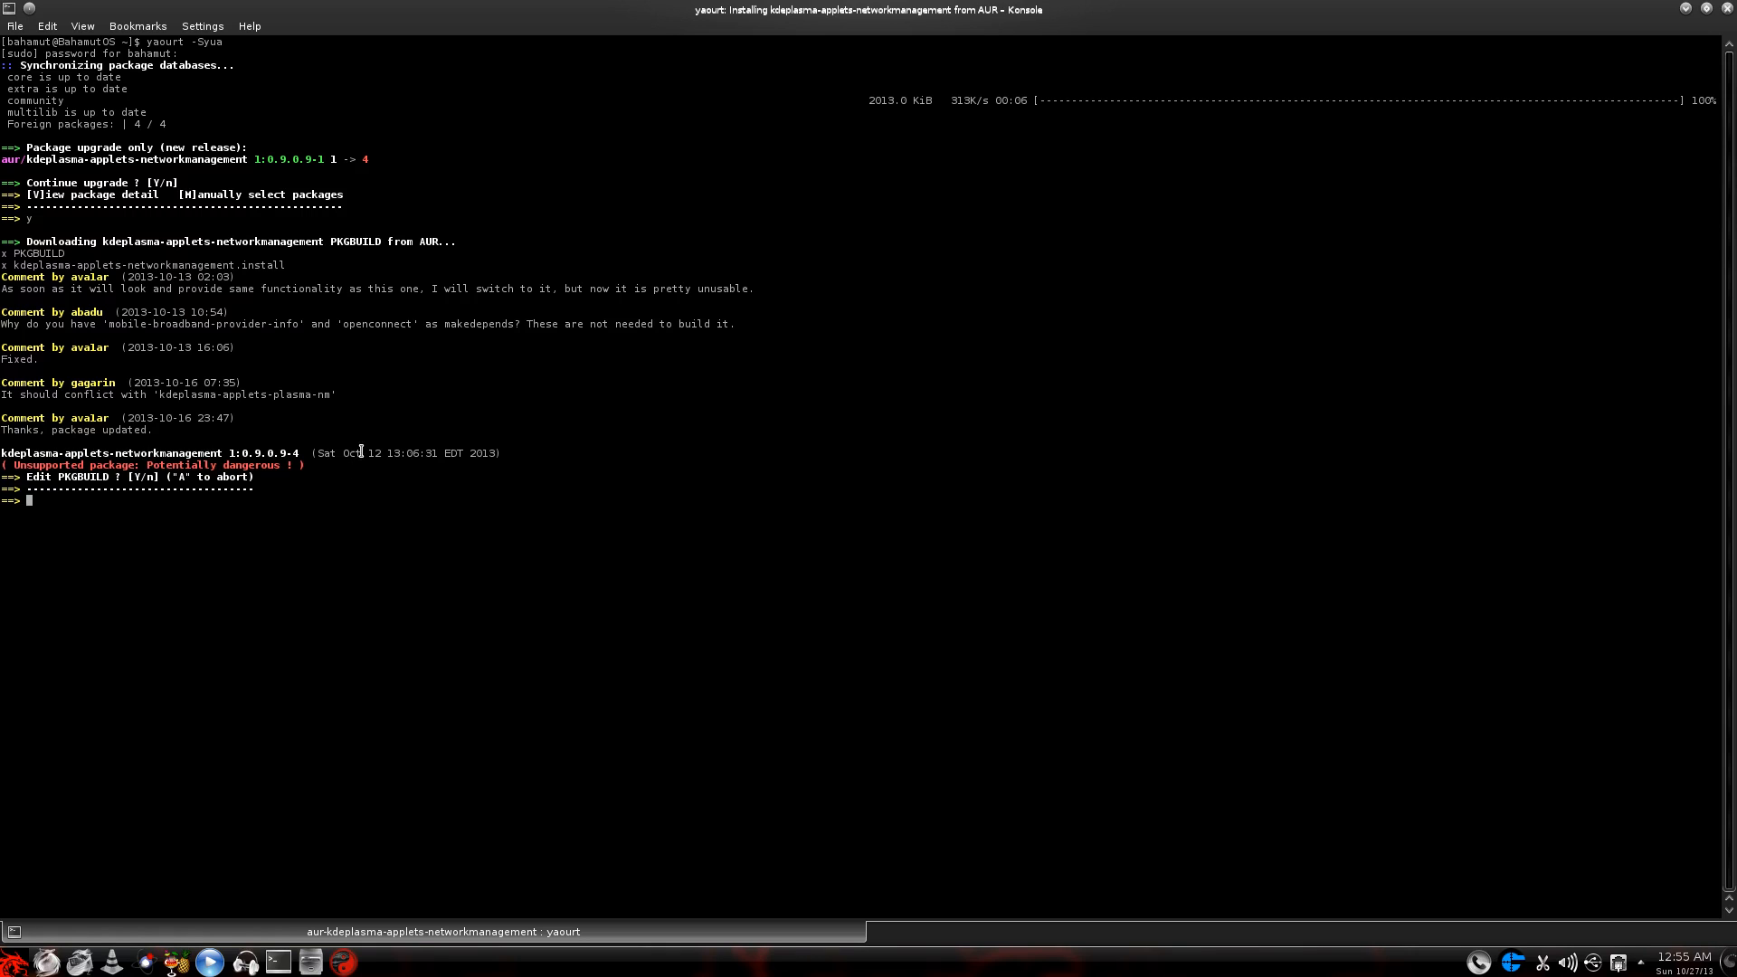
mouse_move(357, 368)
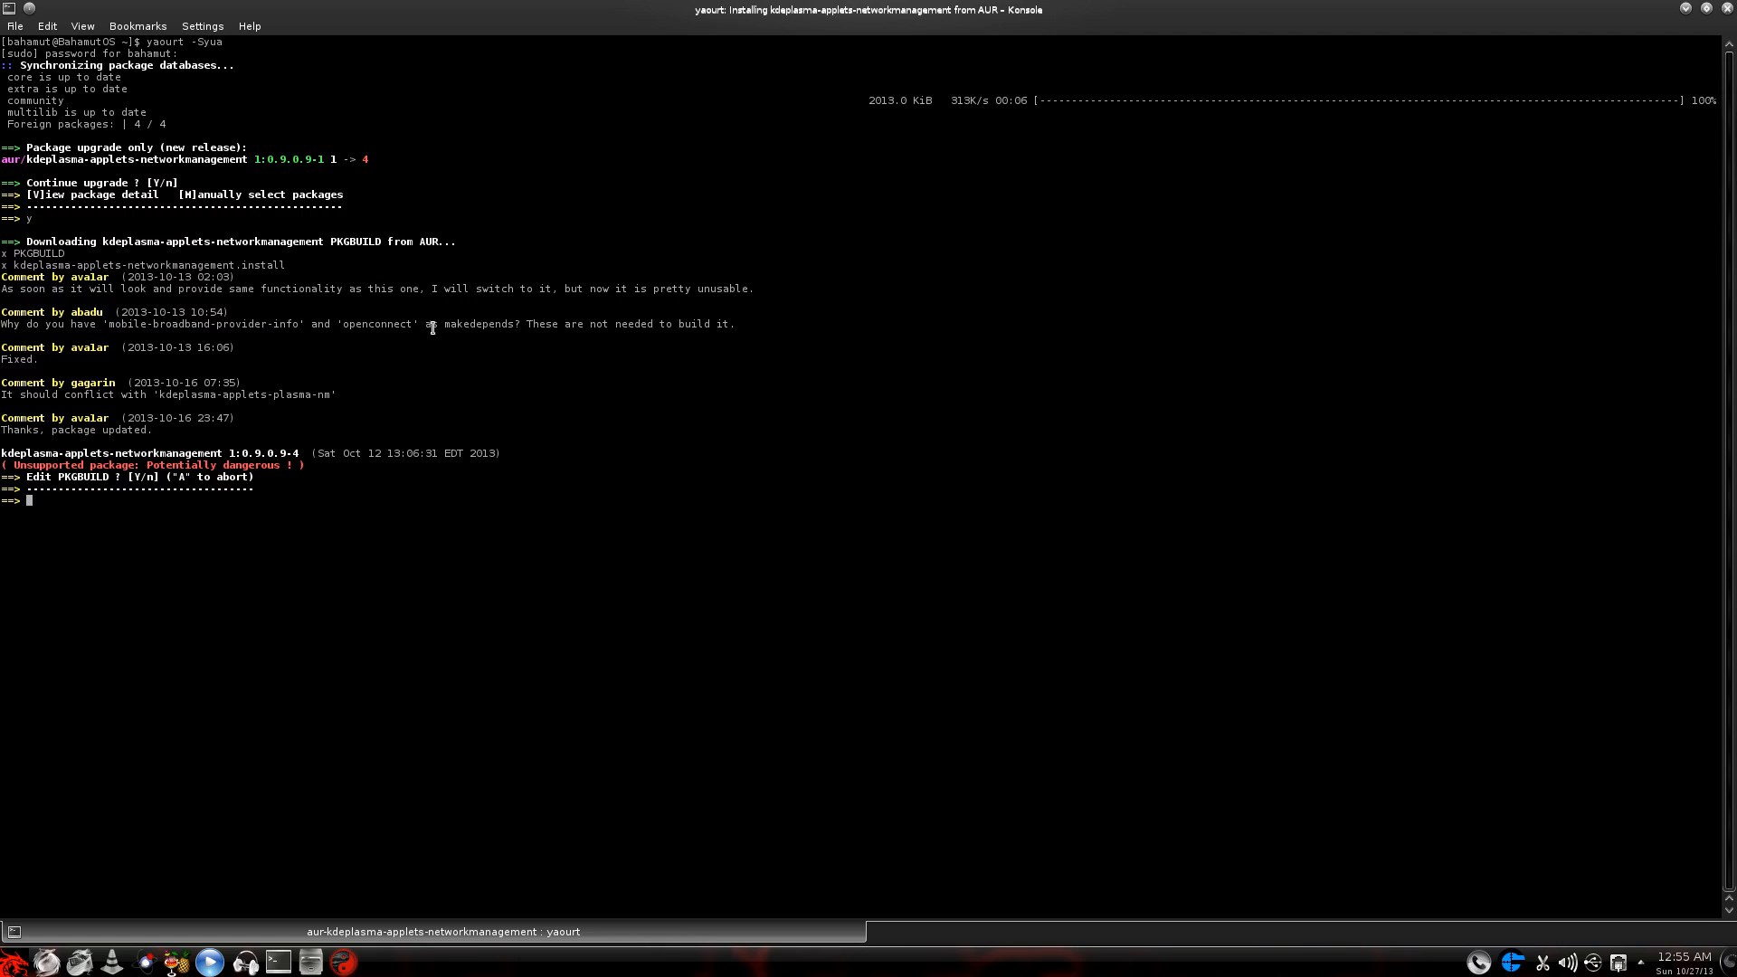
mouse_move(110, 365)
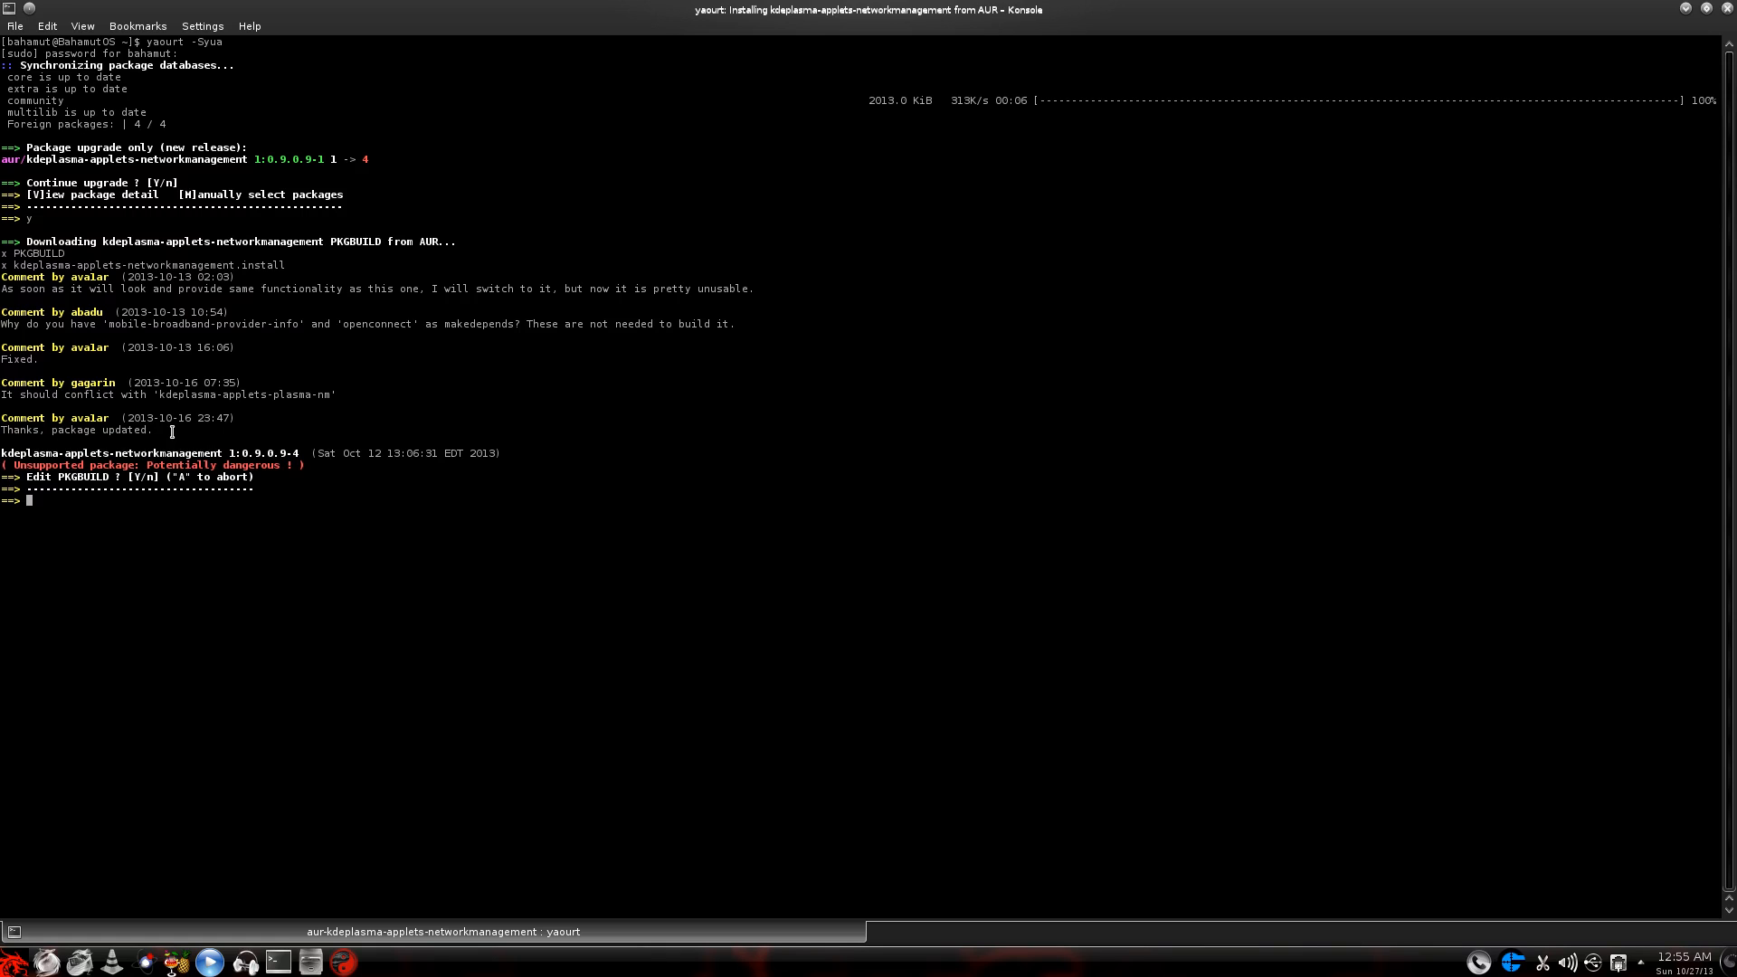
mouse_move(192, 422)
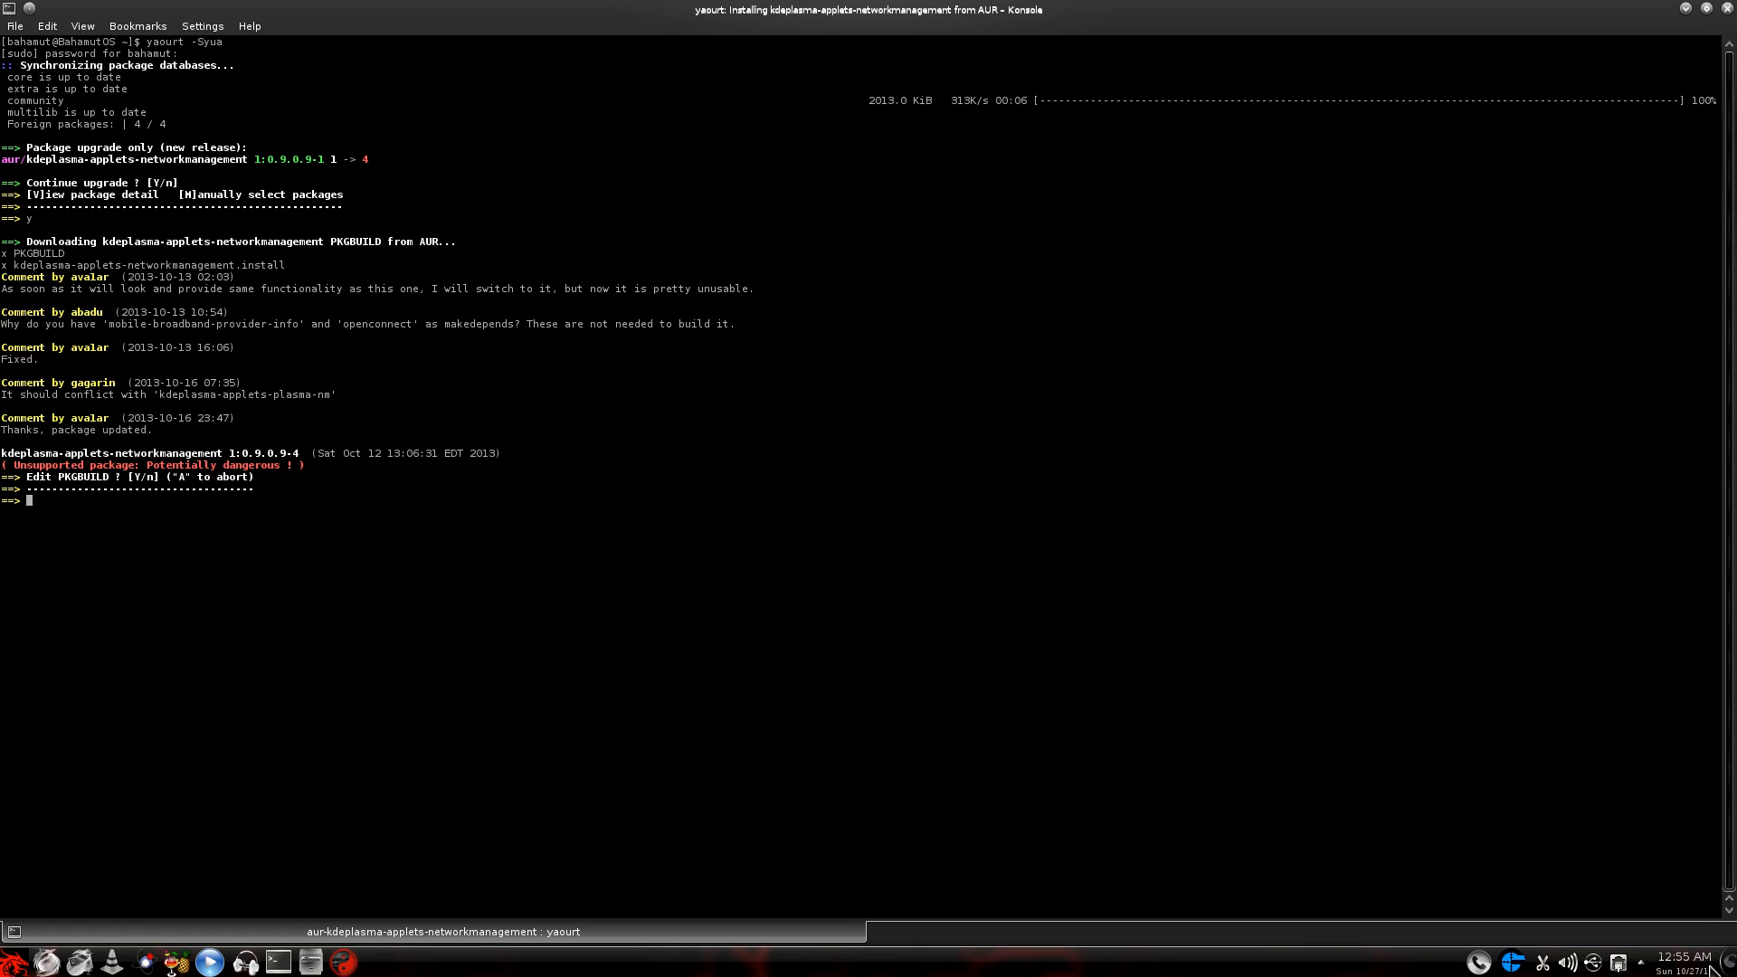
mouse_move(356, 535)
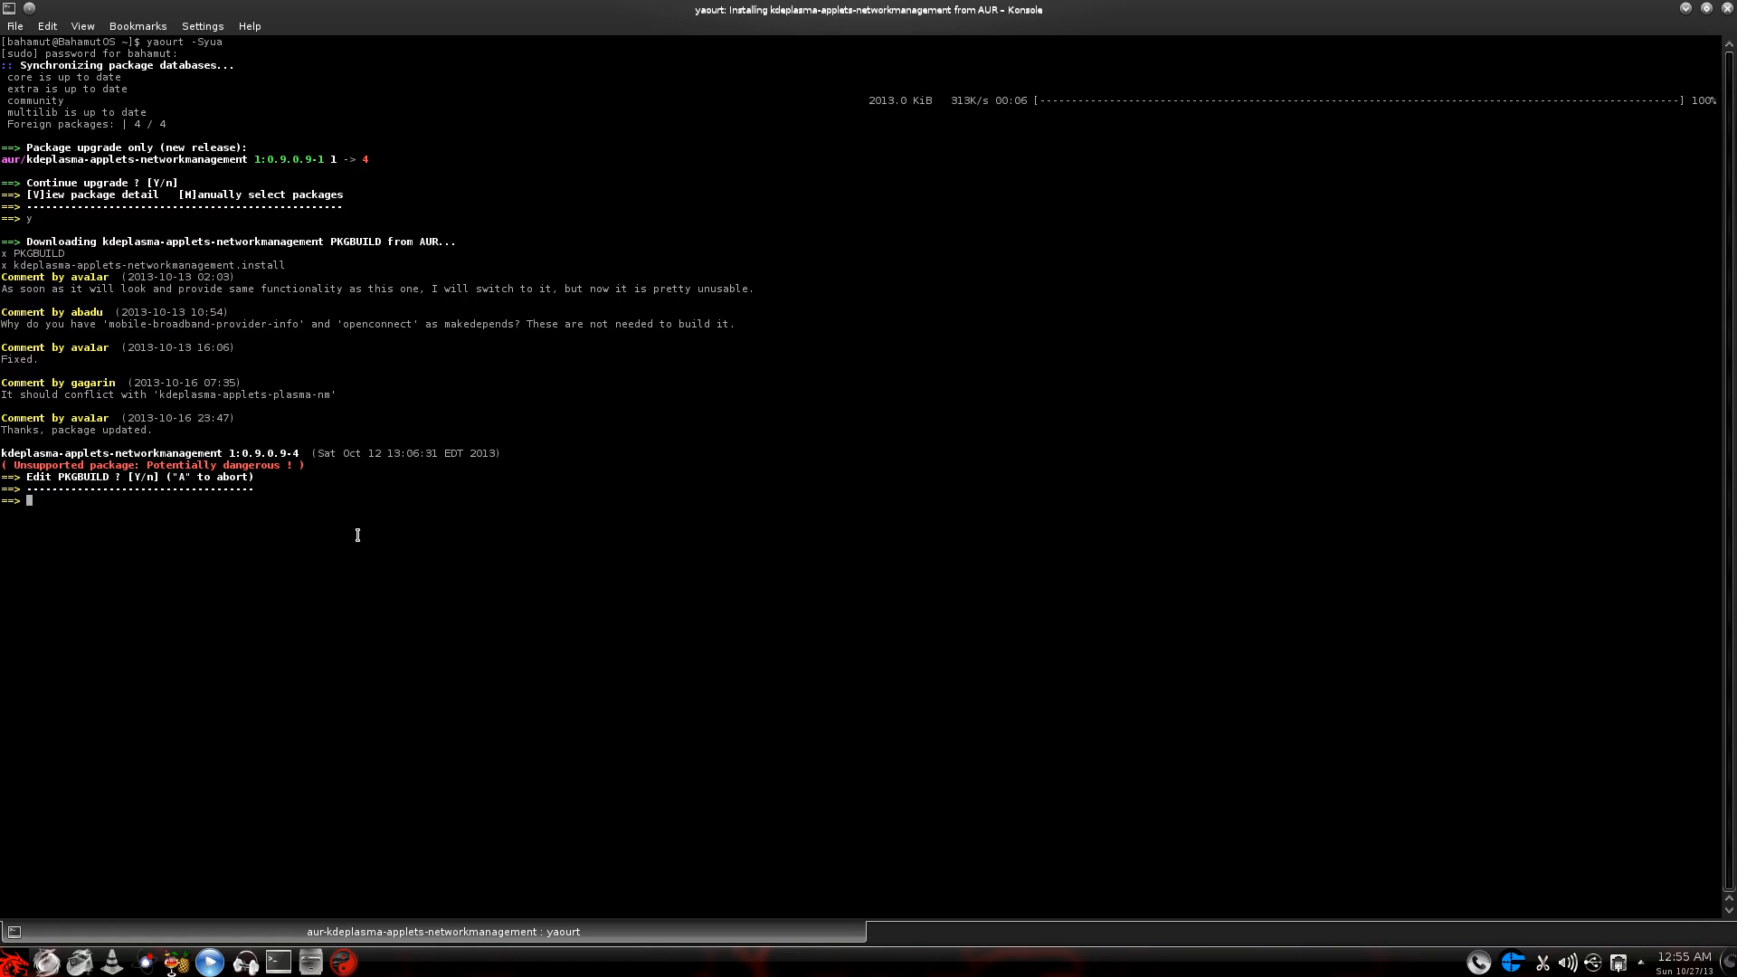
mouse_move(351, 492)
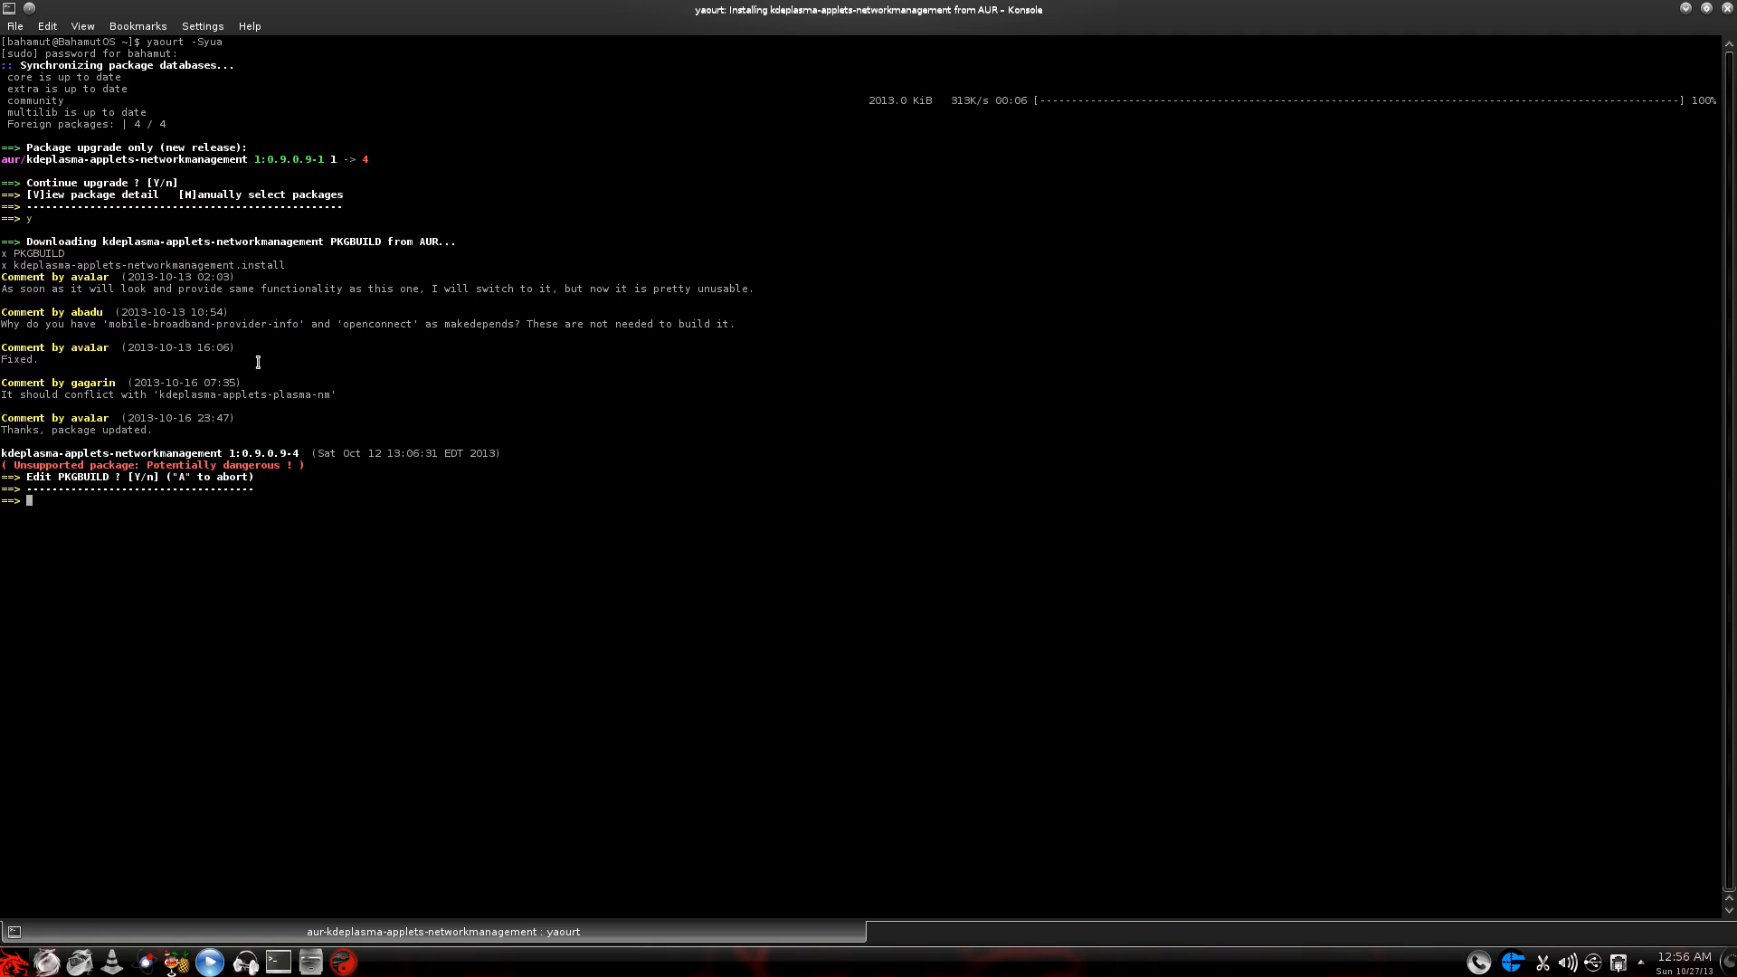
mouse_move(231, 344)
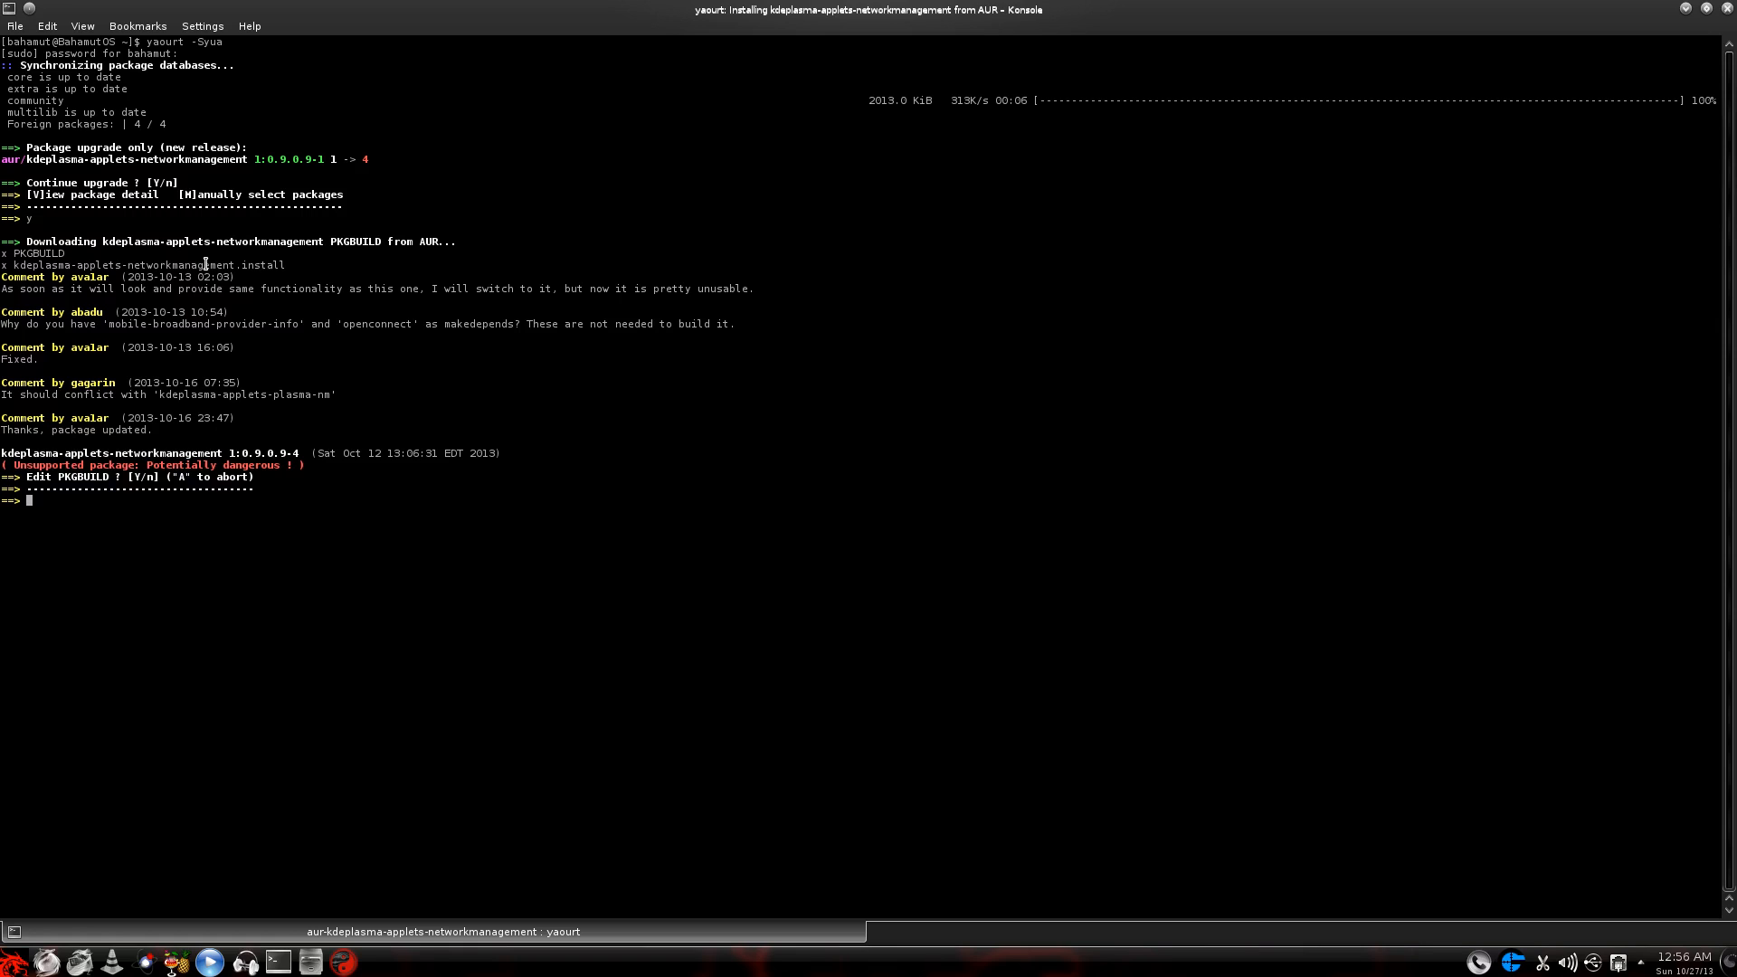
mouse_move(510, 297)
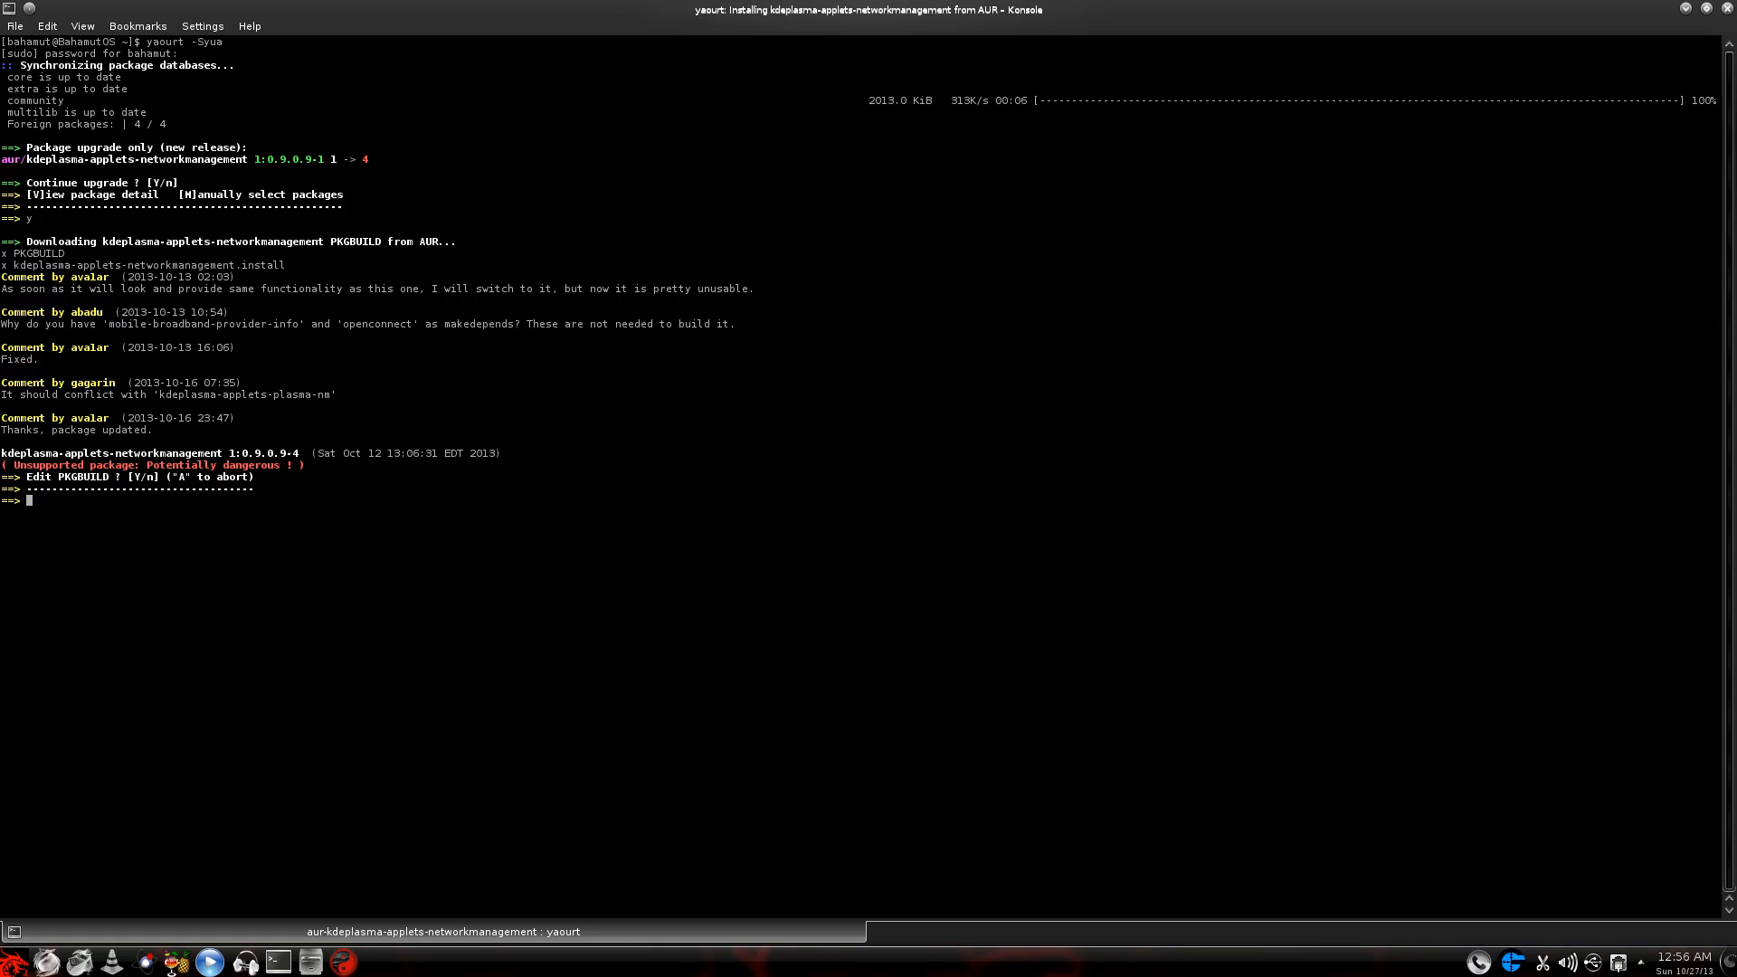
type("y")
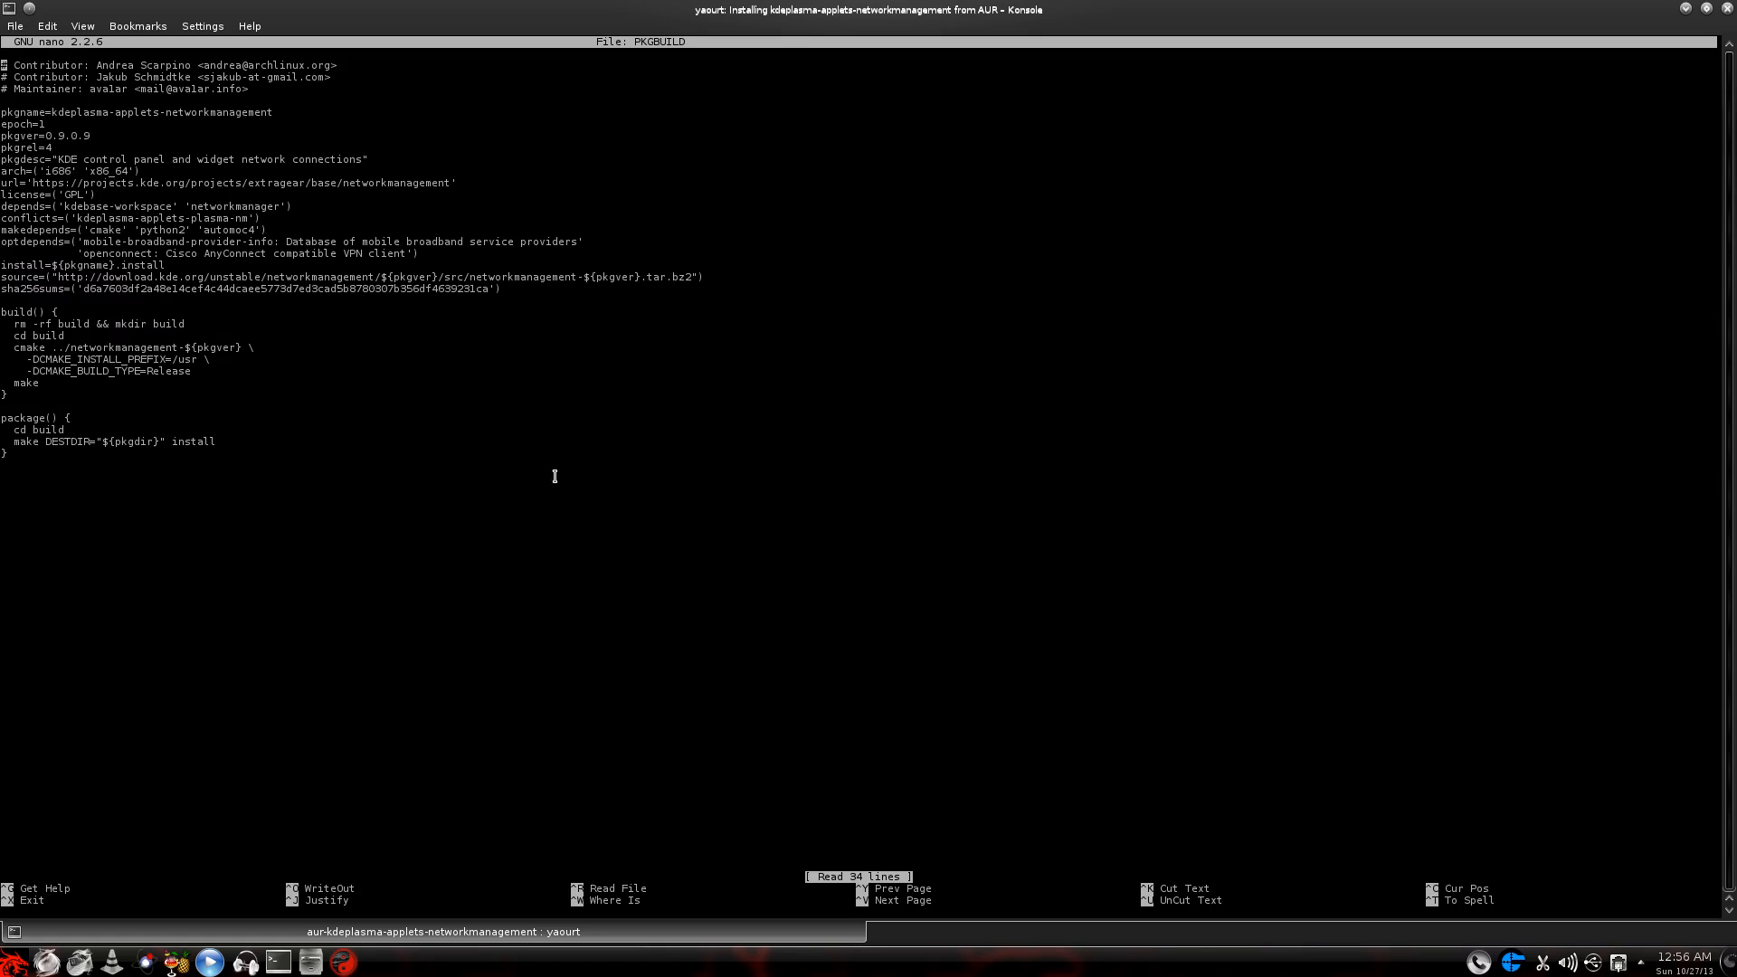
mouse_move(235, 254)
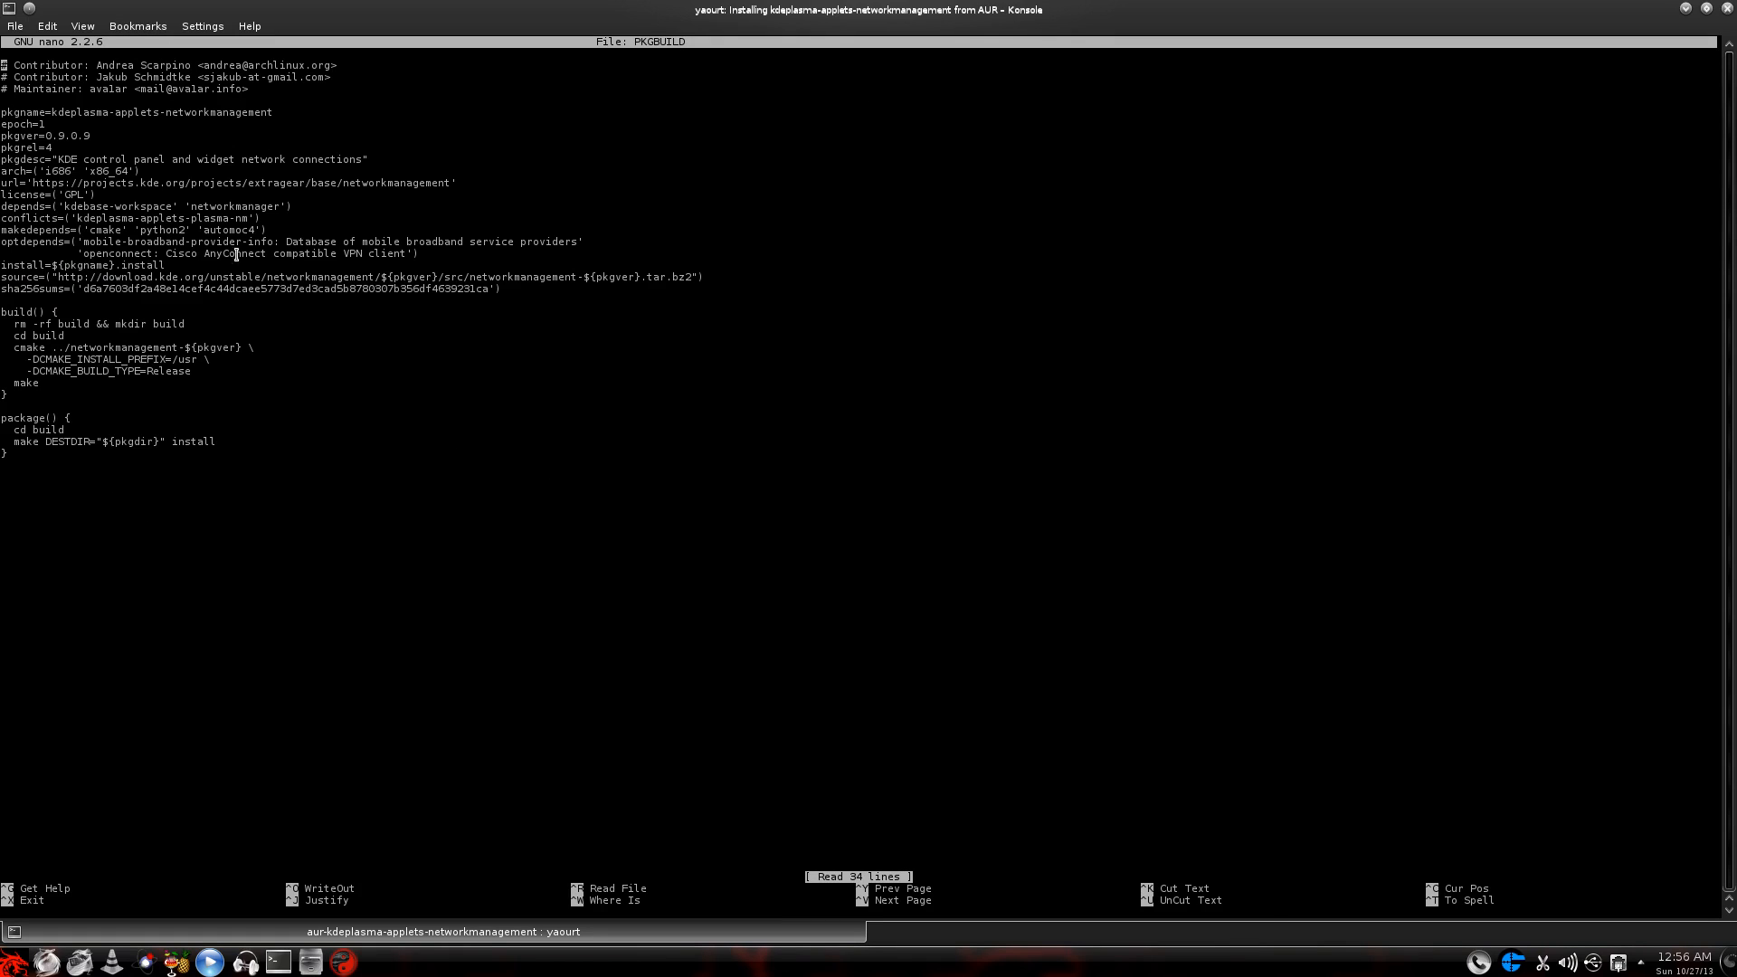
mouse_move(210, 152)
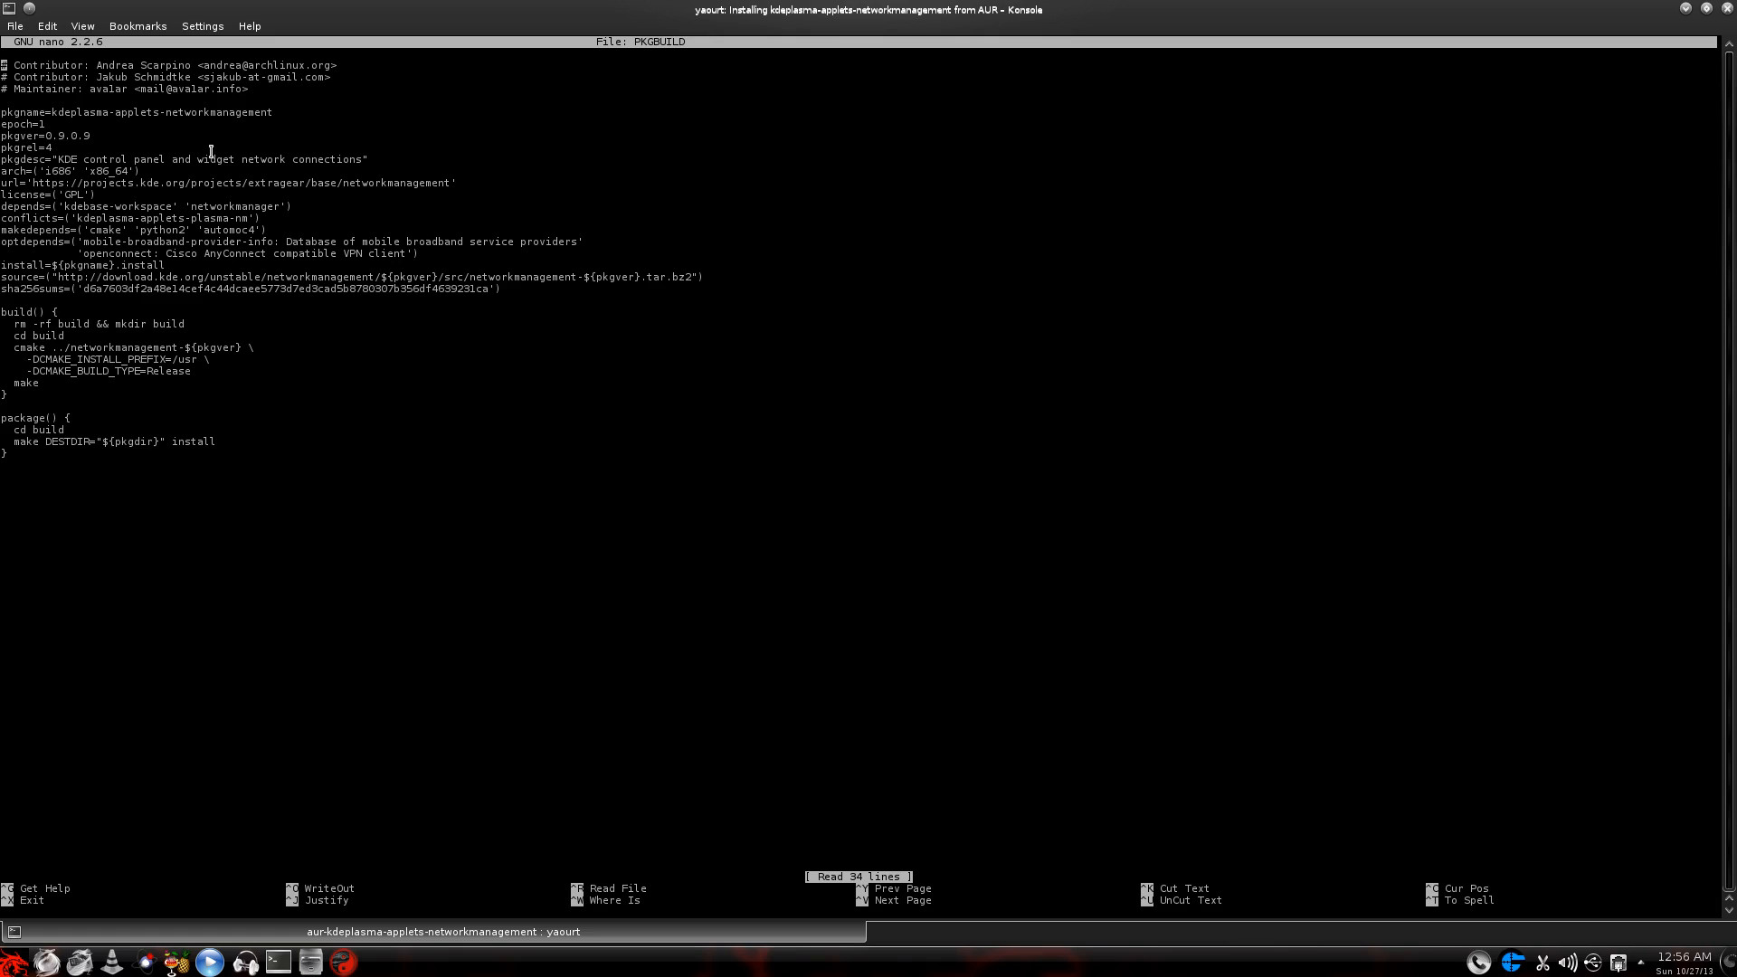
mouse_move(555, 185)
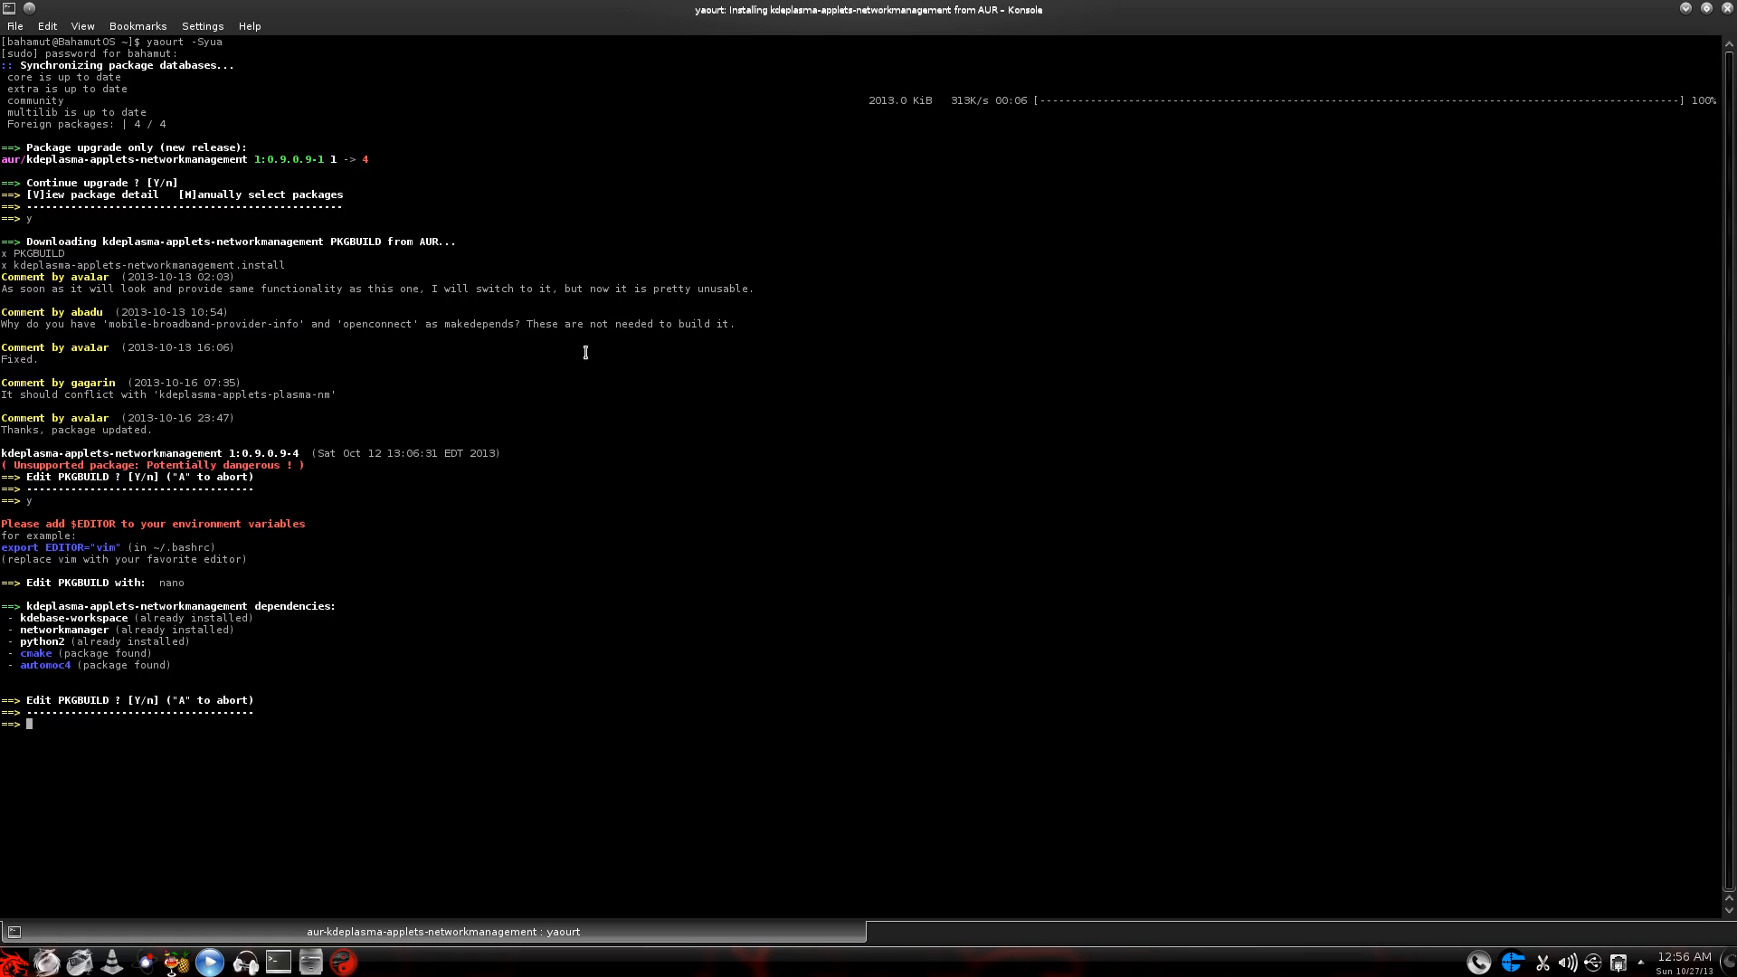
type("n")
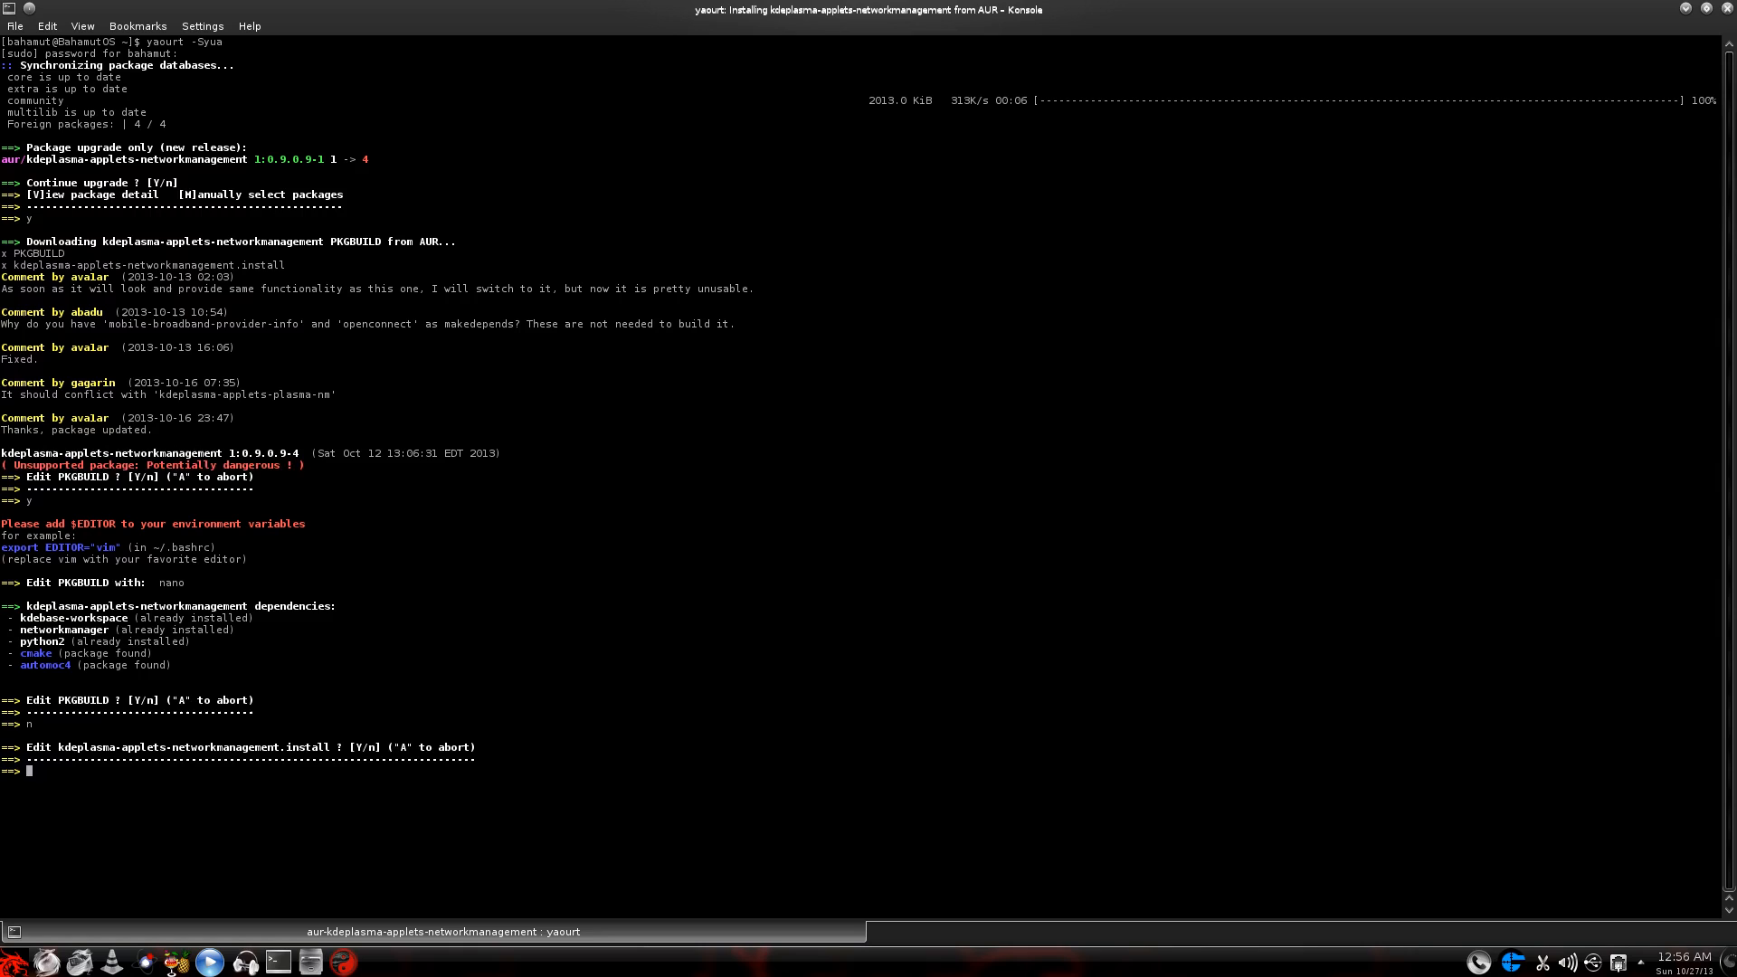
type("y")
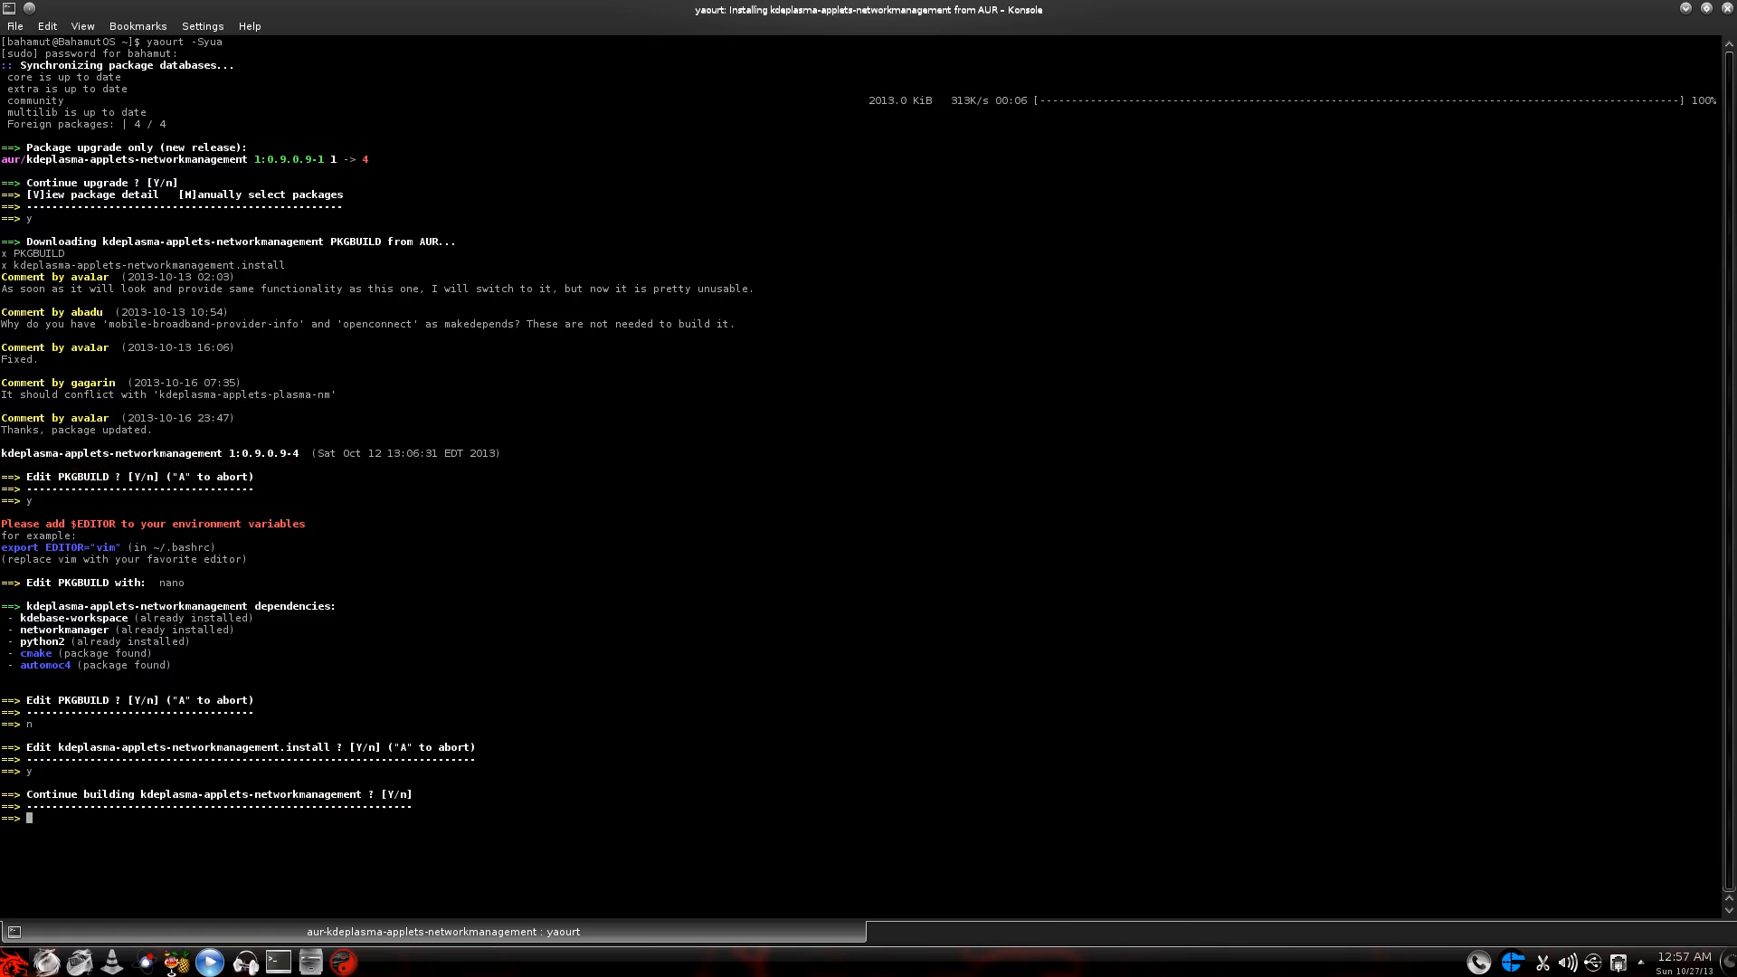
type("y")
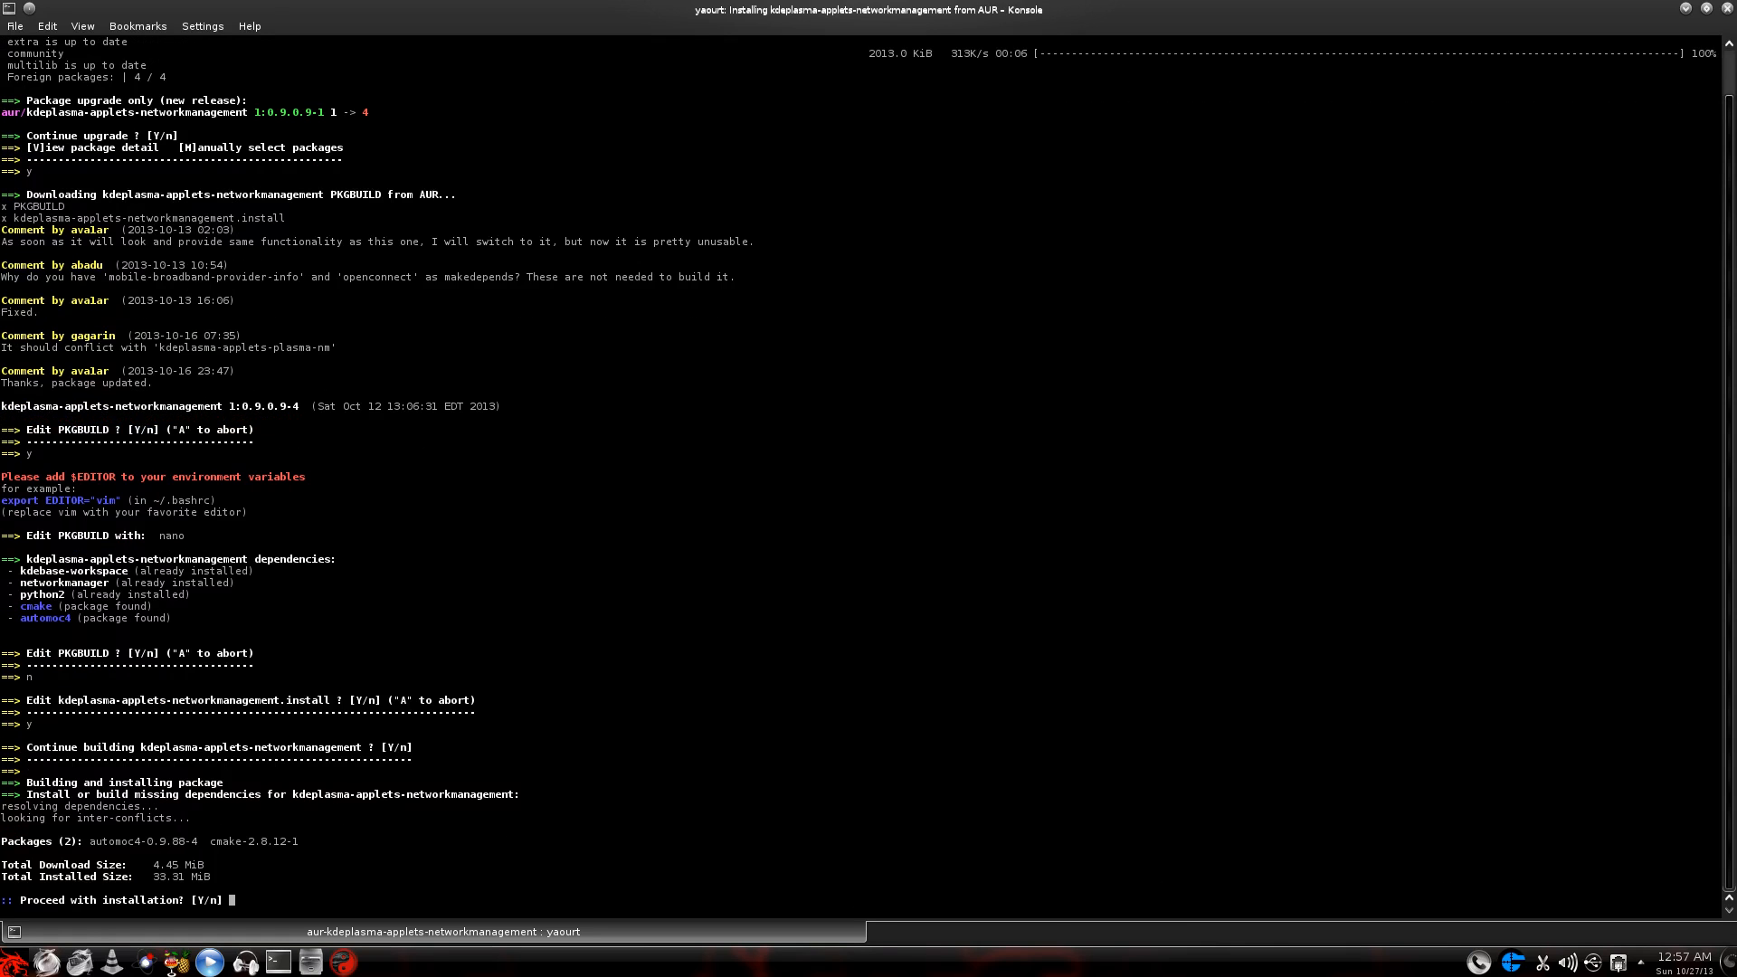
type("y")
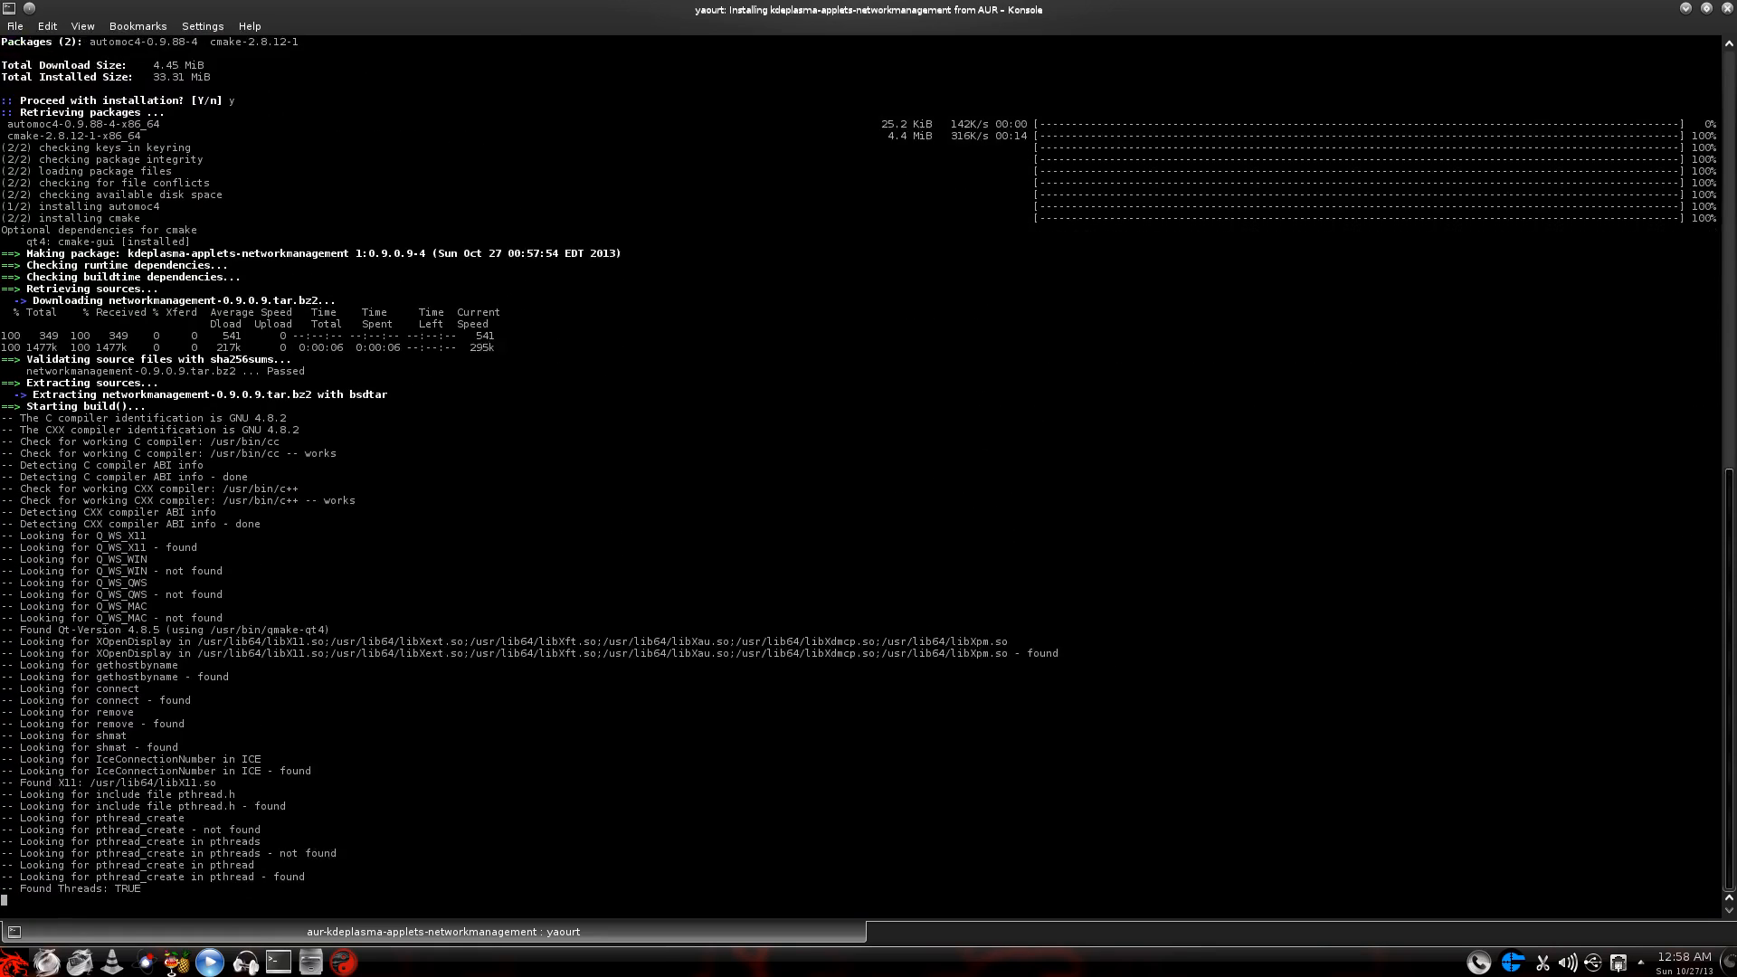
scroll("down", 3)
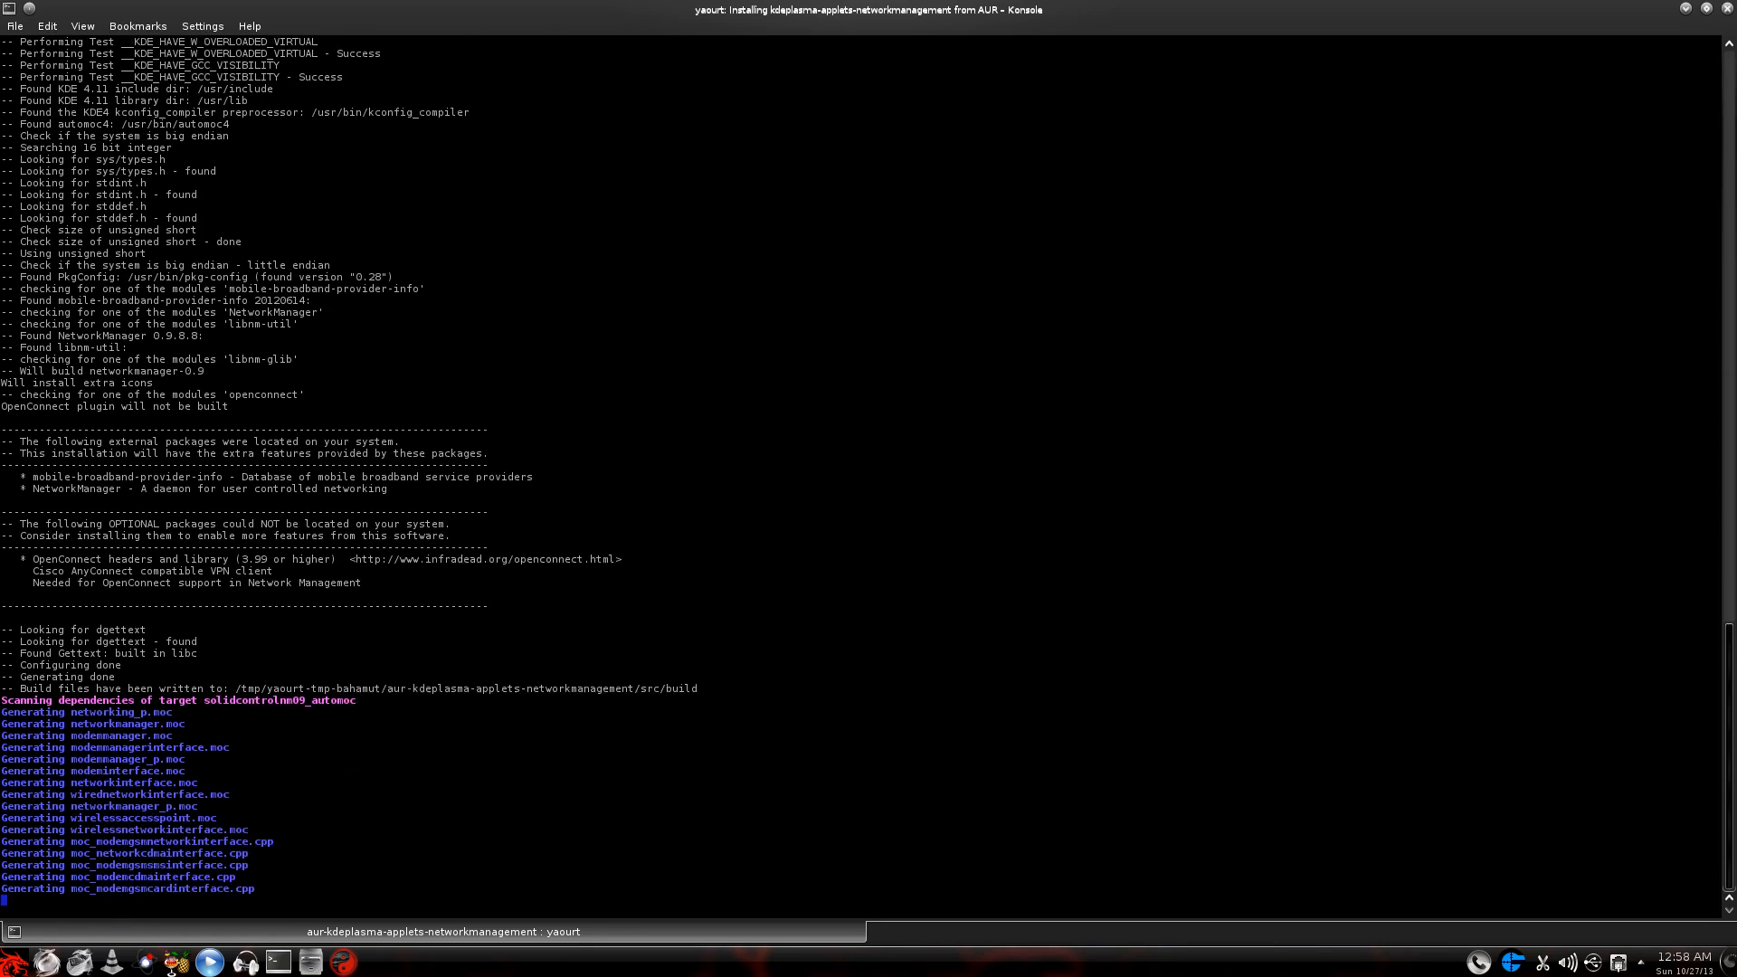
scroll("down", 3)
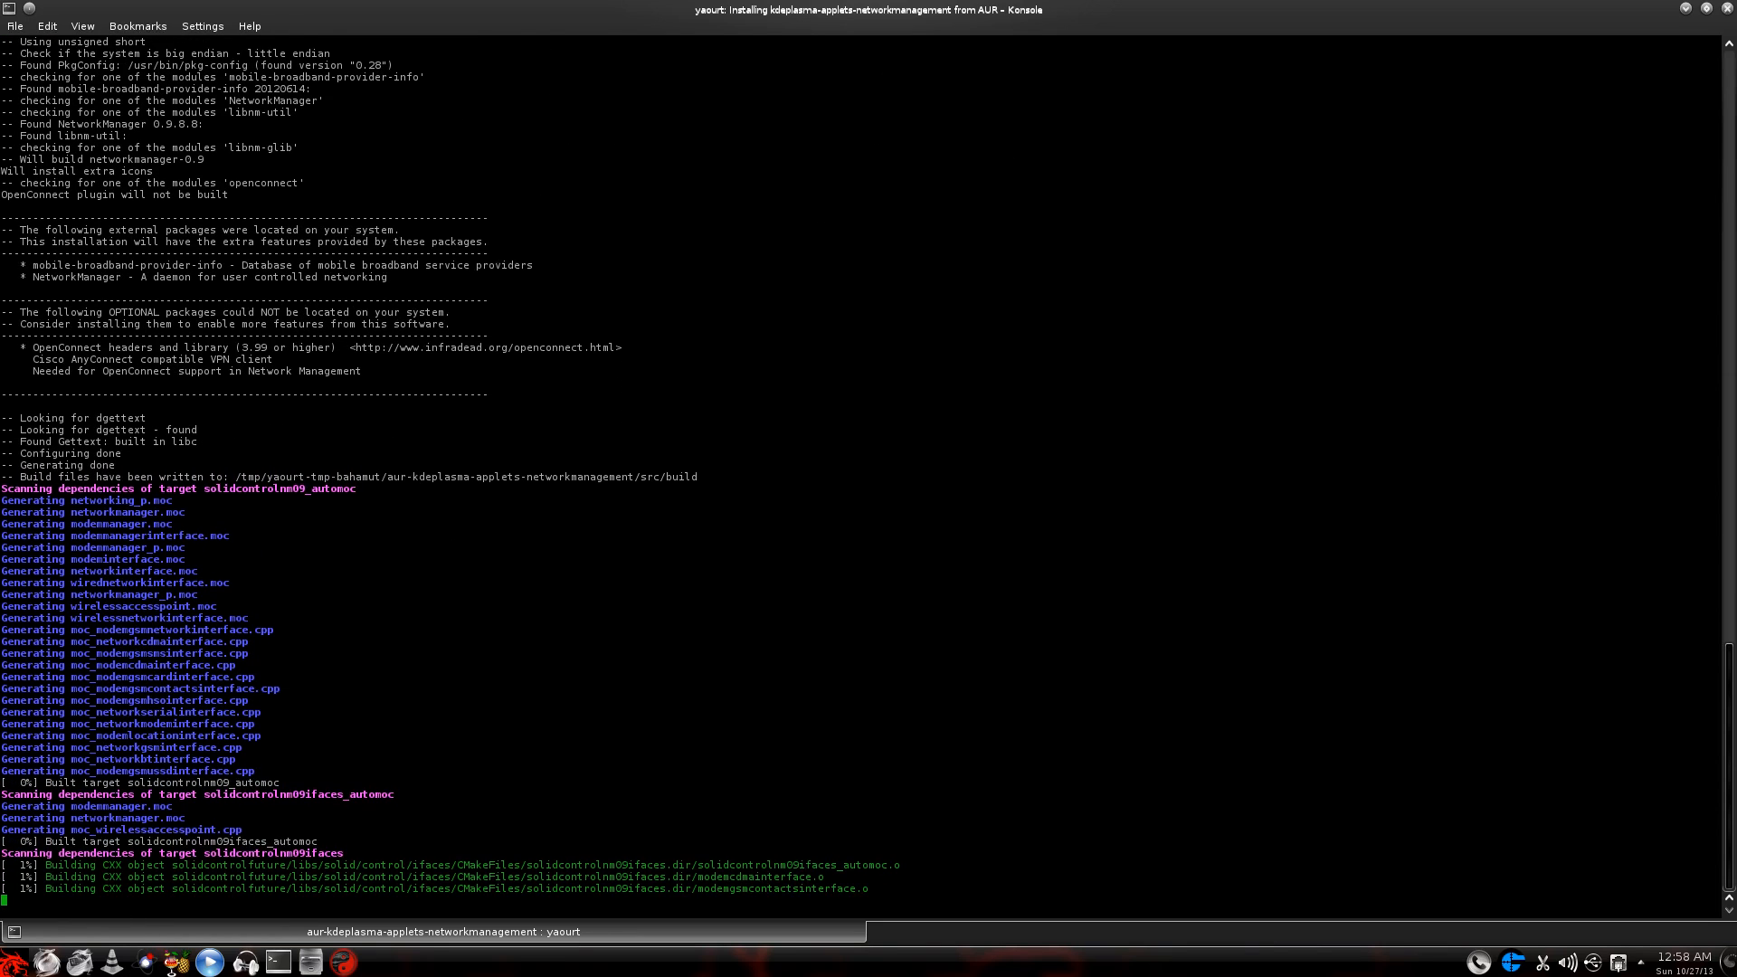
scroll("down", 3)
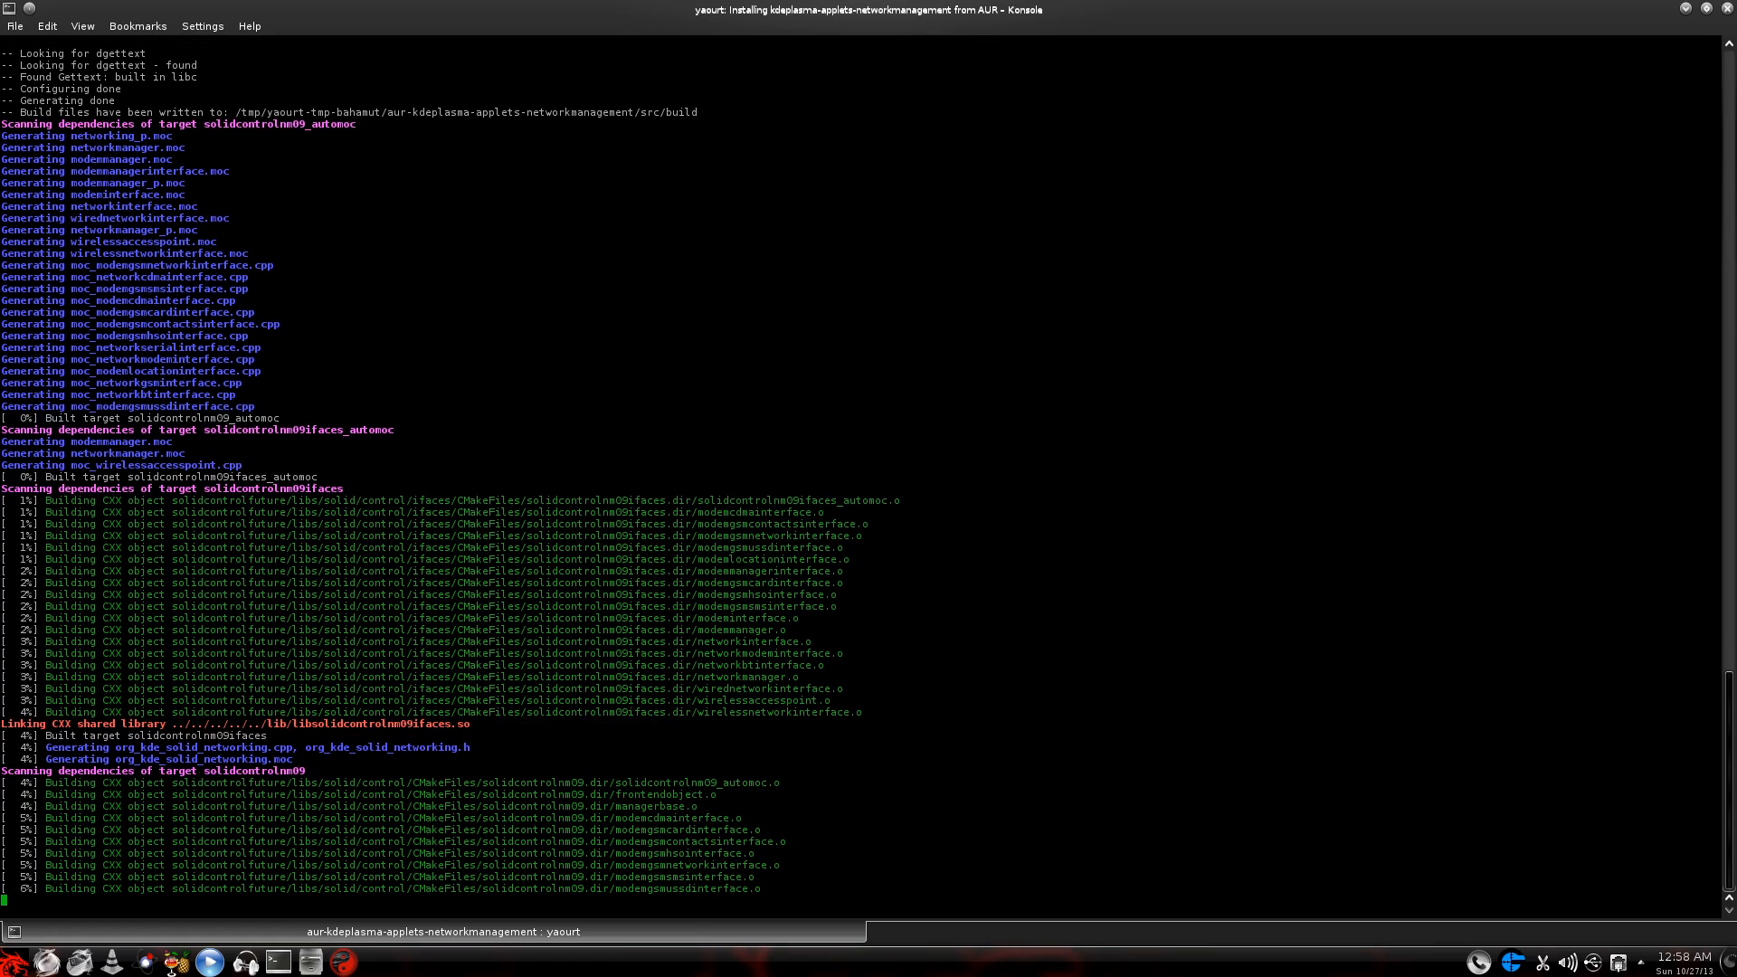
scroll("down", 3)
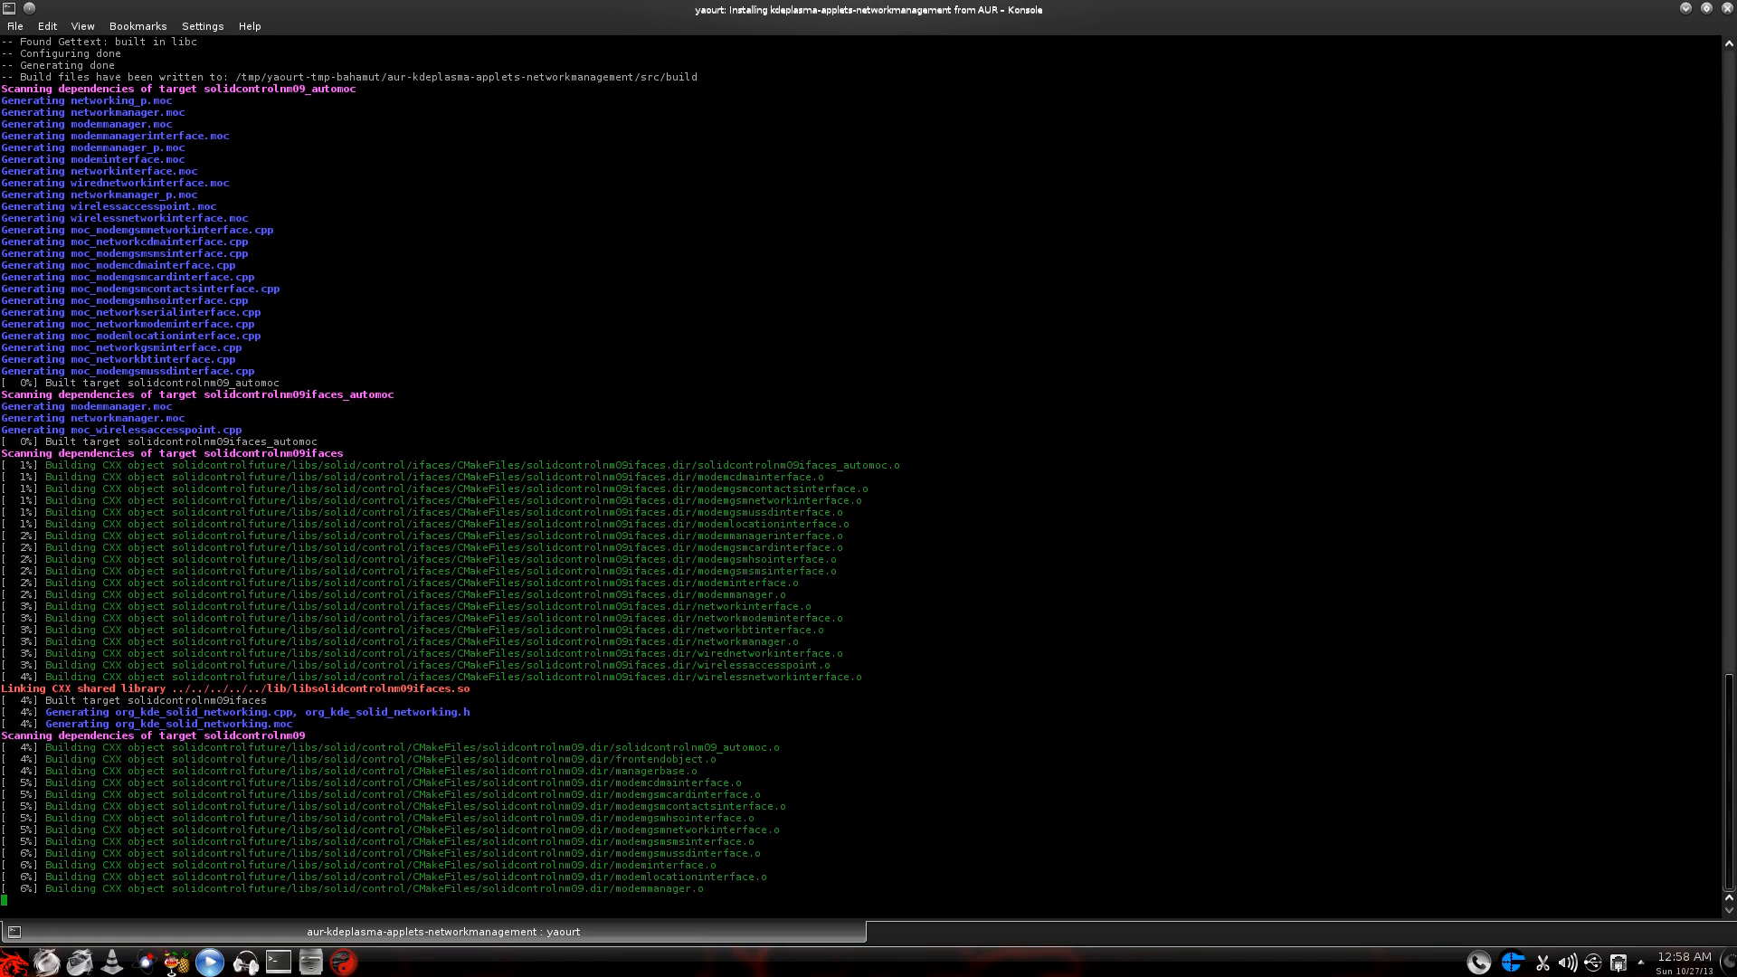
scroll("down", 3)
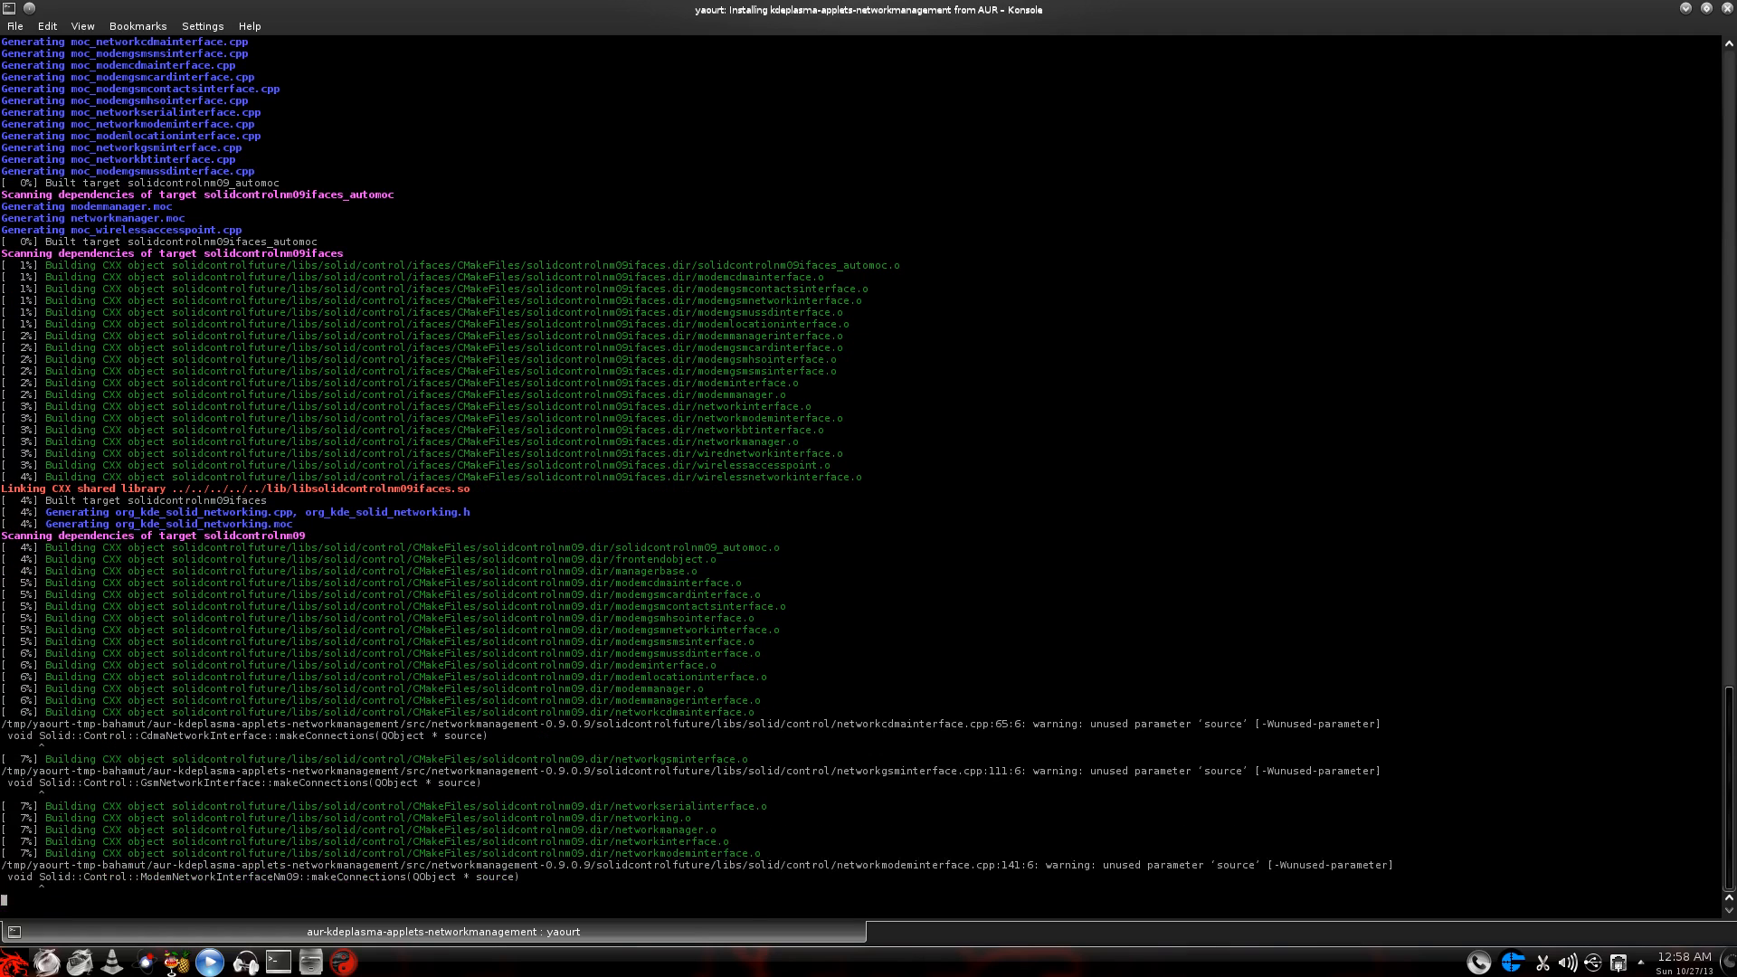
scroll("down", 3)
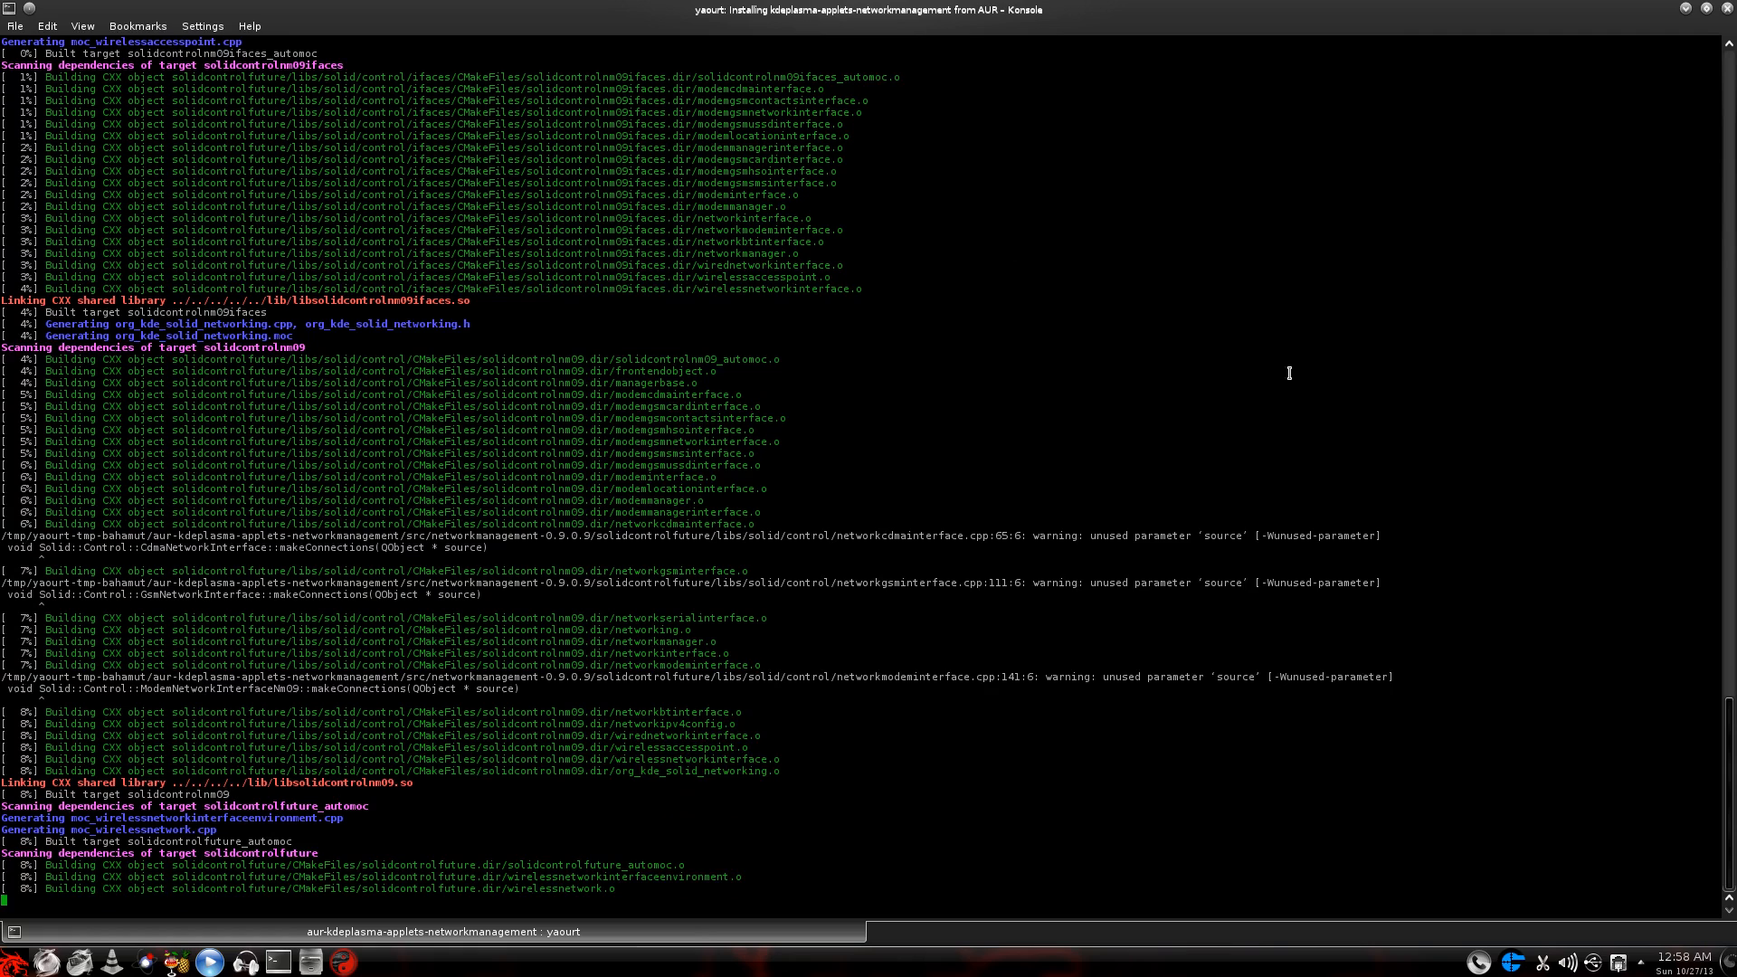
scroll("down", 3)
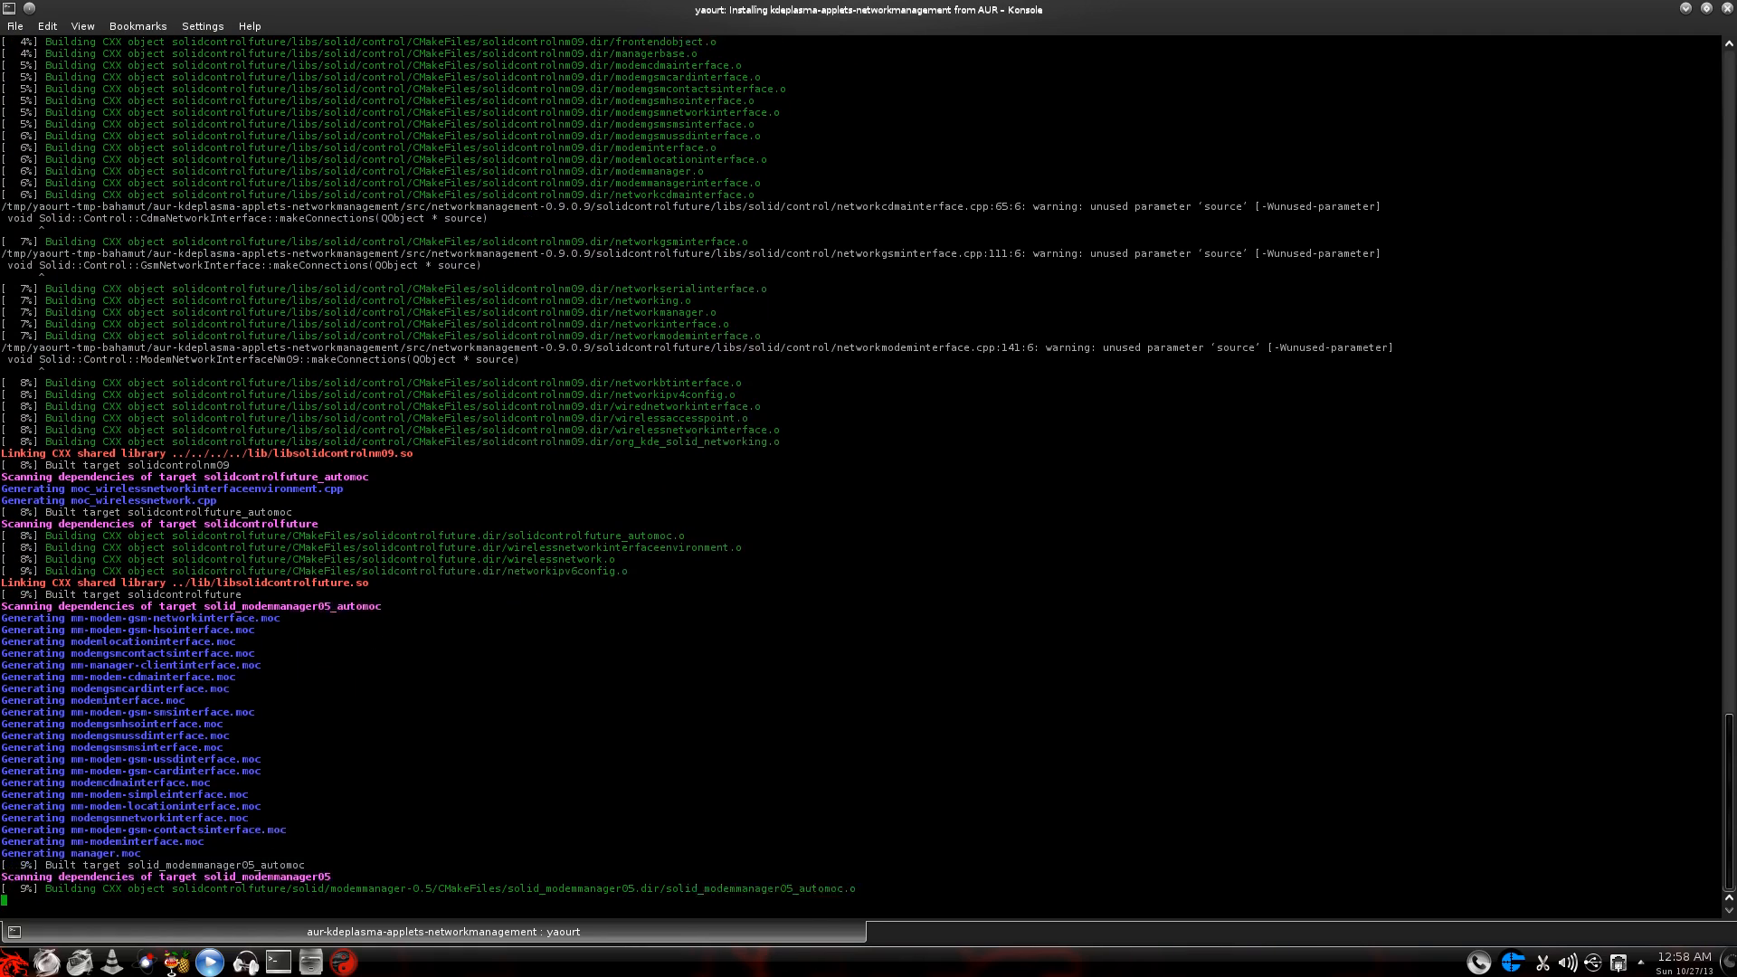
scroll("down", 3)
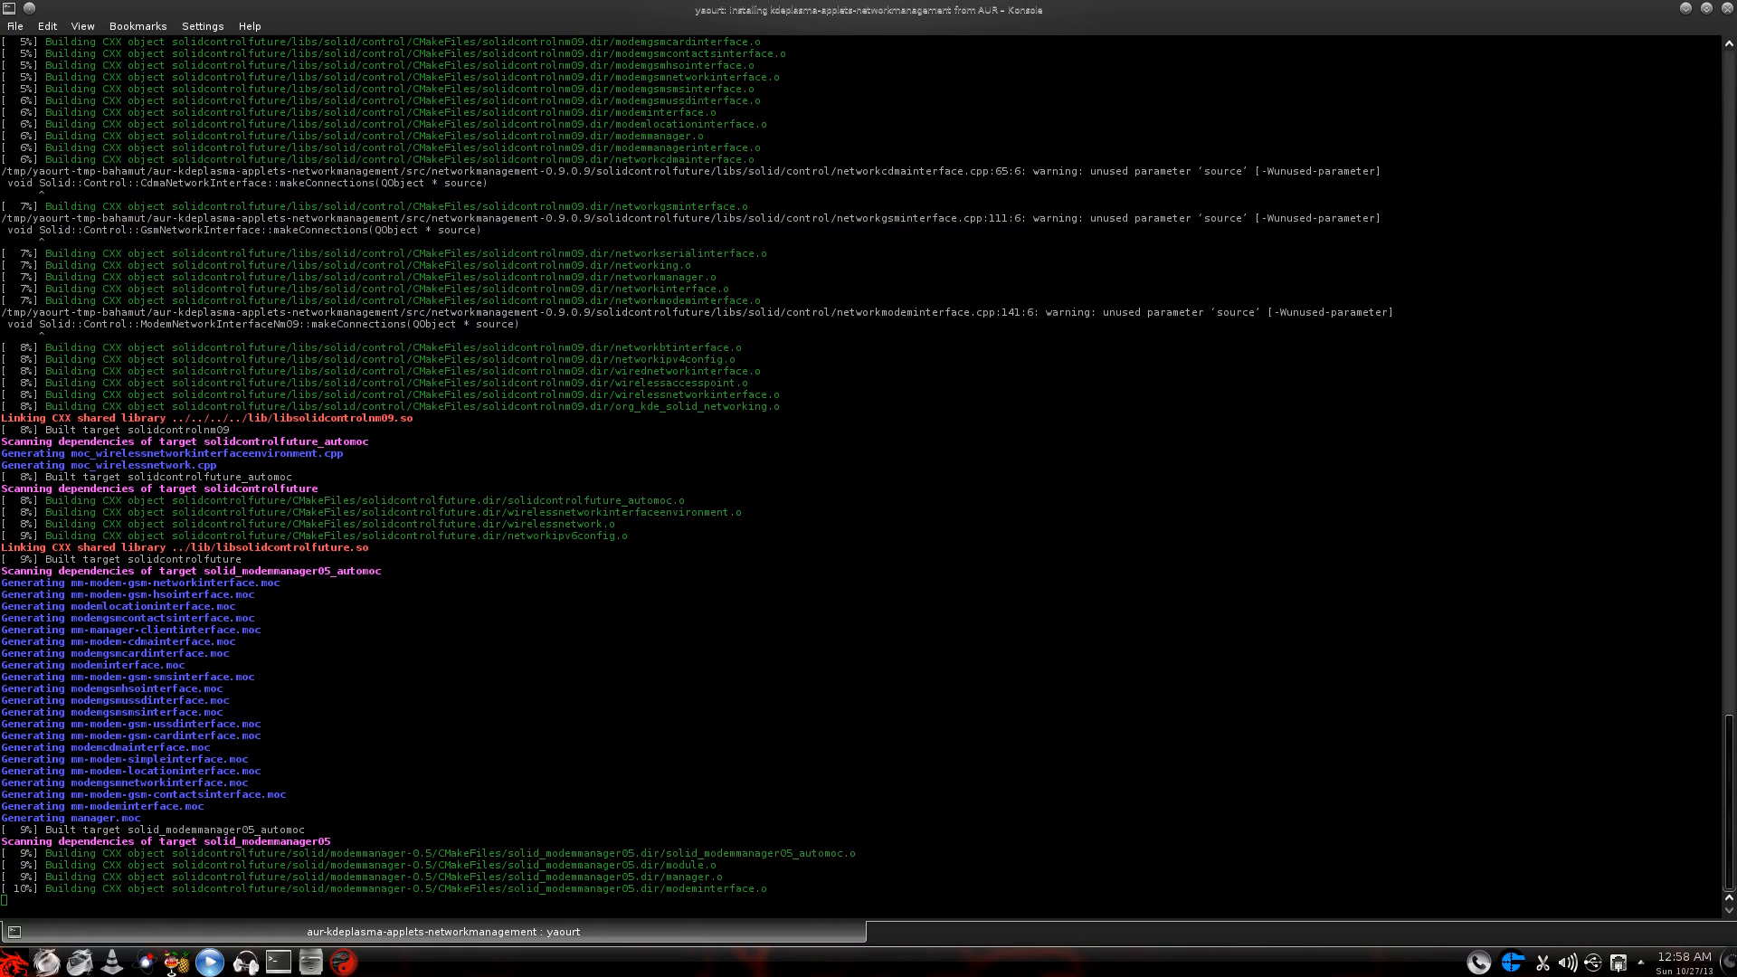
scroll("down", 3)
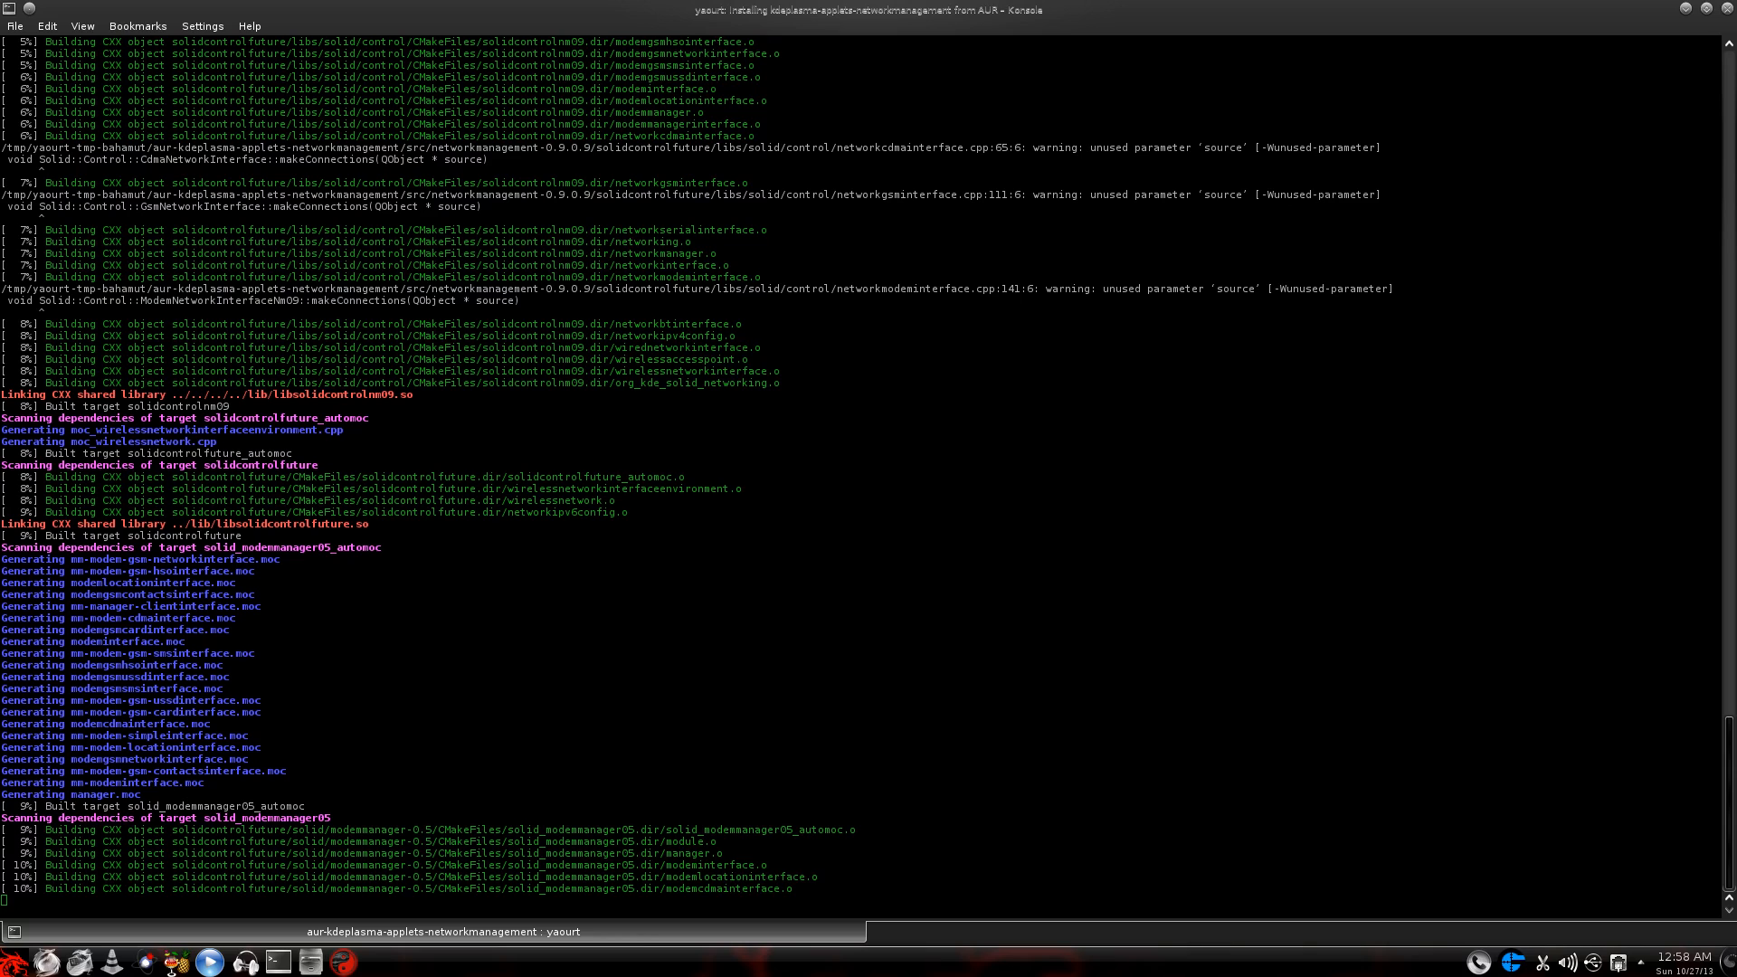